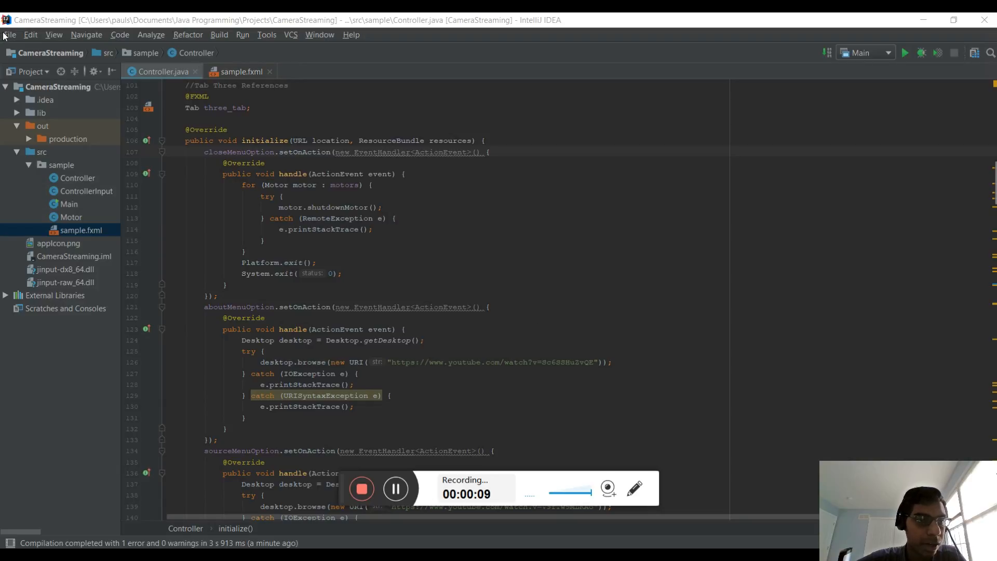
Add a JavaFx Application artifact from module 'CameraStreaming' in Project Structure > Artifacts
left_click(9, 34)
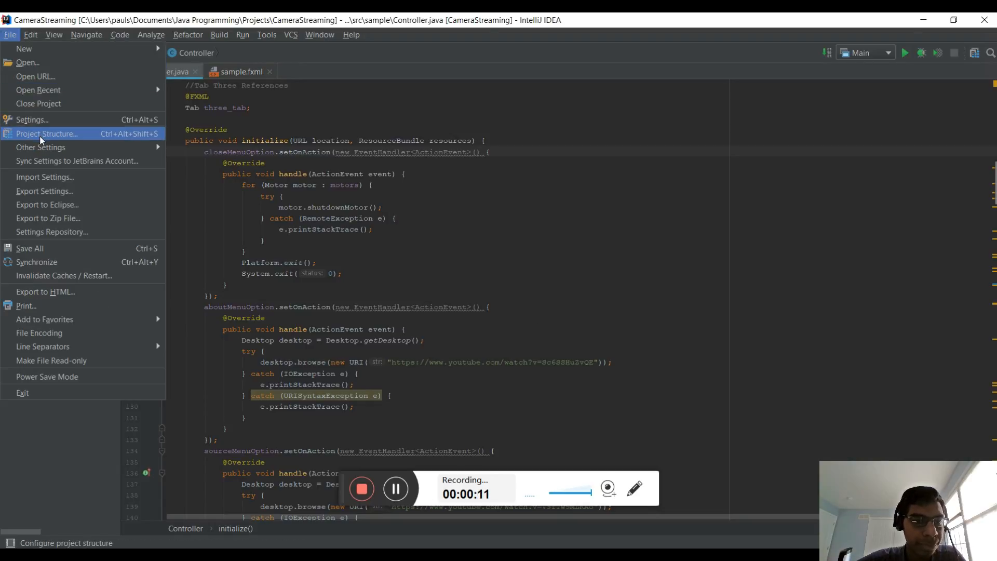
left_click(47, 134)
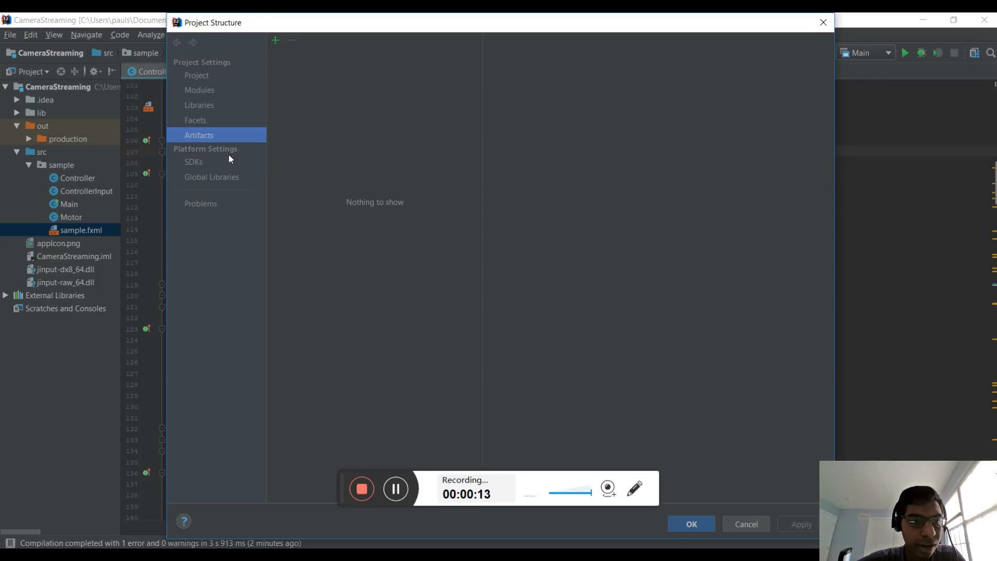
mouse_move(222, 131)
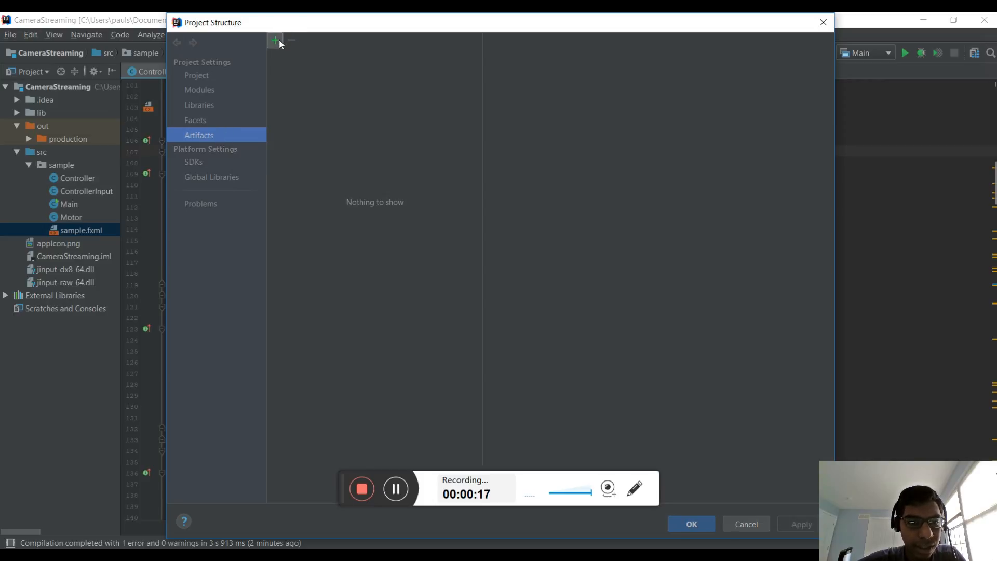
left_click(274, 41)
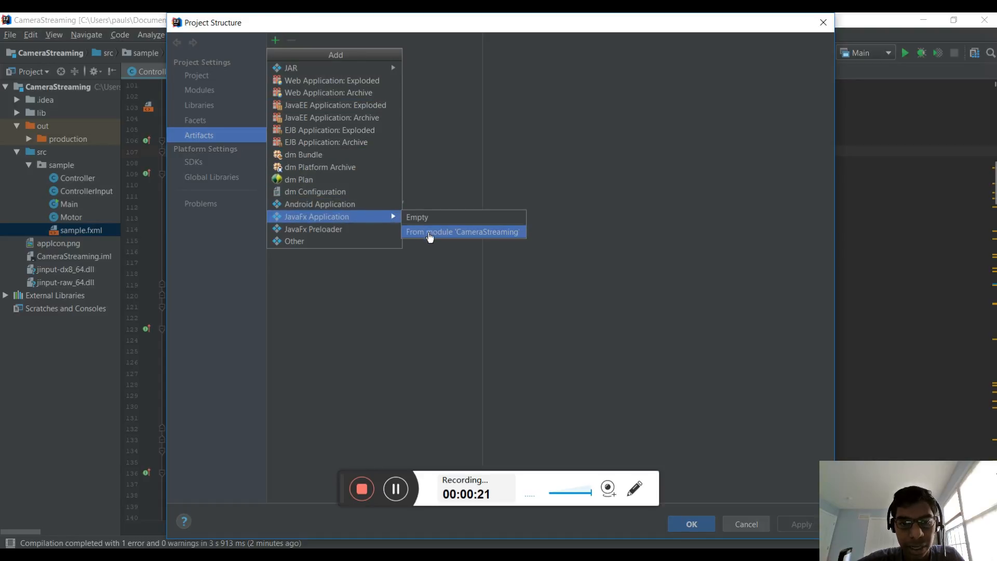
left_click(462, 232)
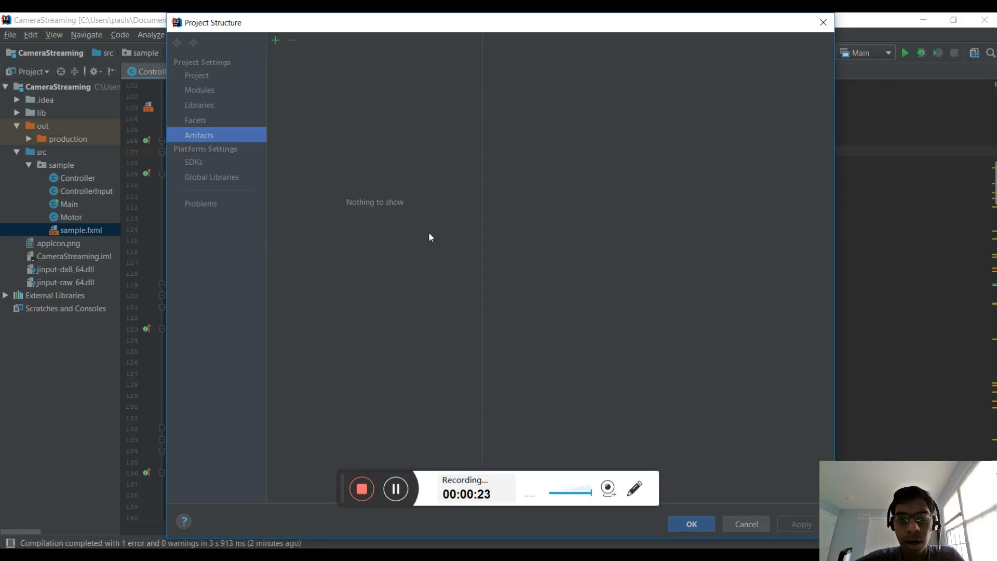
left_click(274, 41)
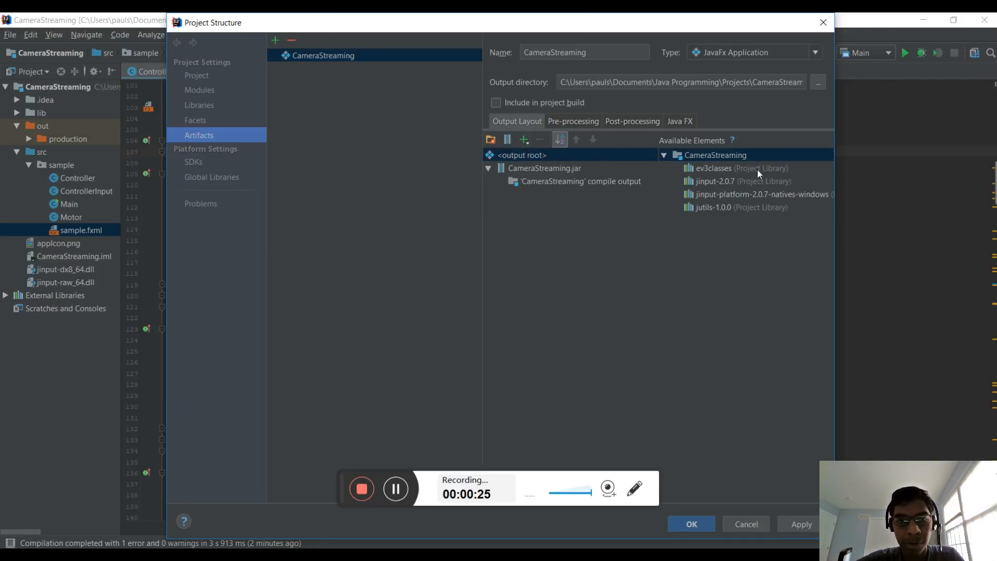
mouse_move(284, 67)
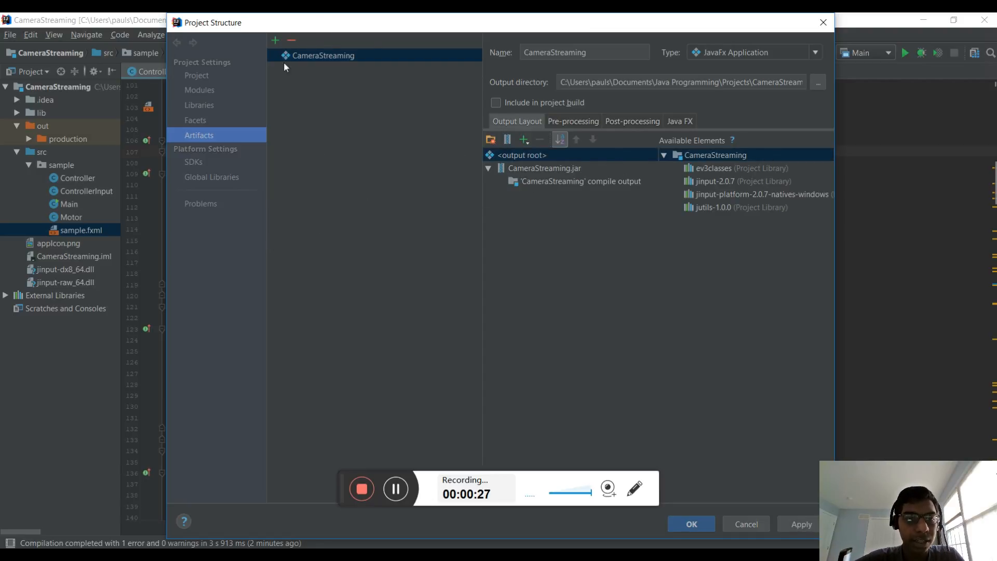
left_click(274, 41)
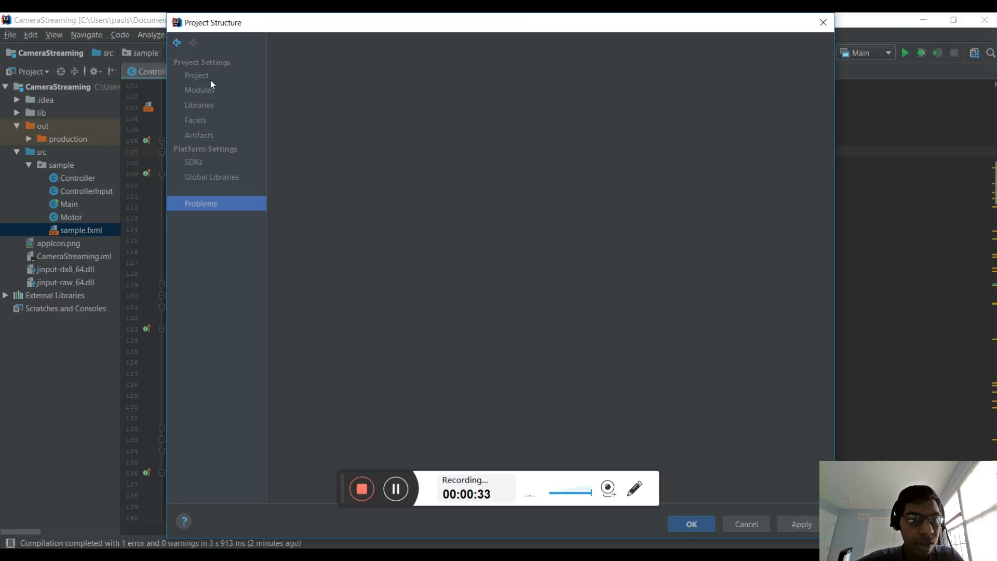
left_click(199, 90)
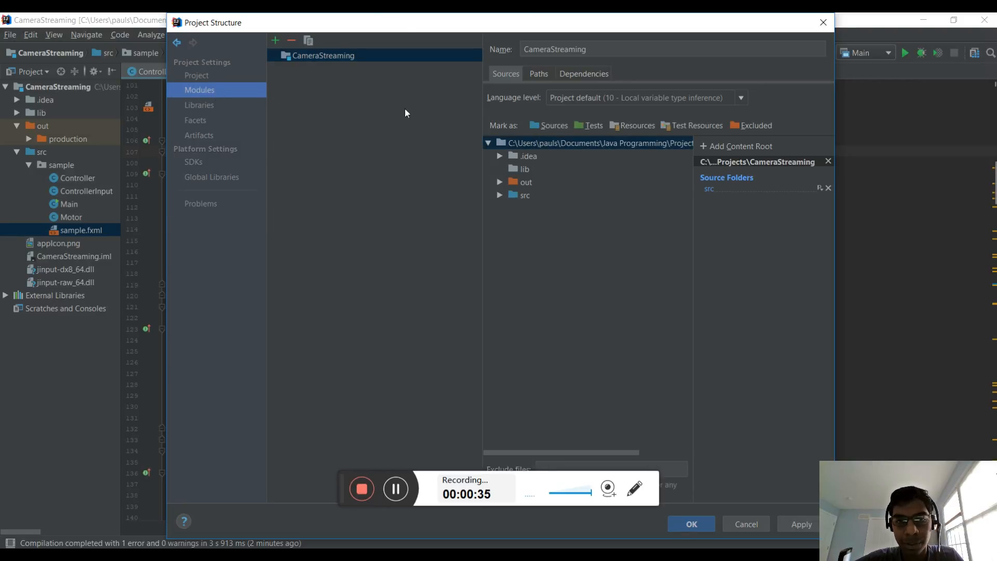
mouse_move(360, 197)
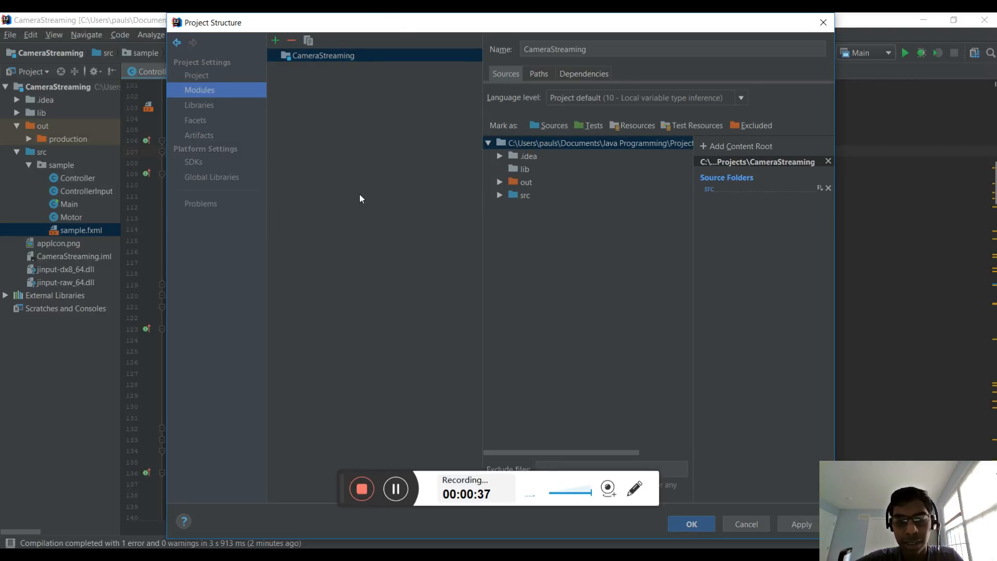
mouse_move(330, 239)
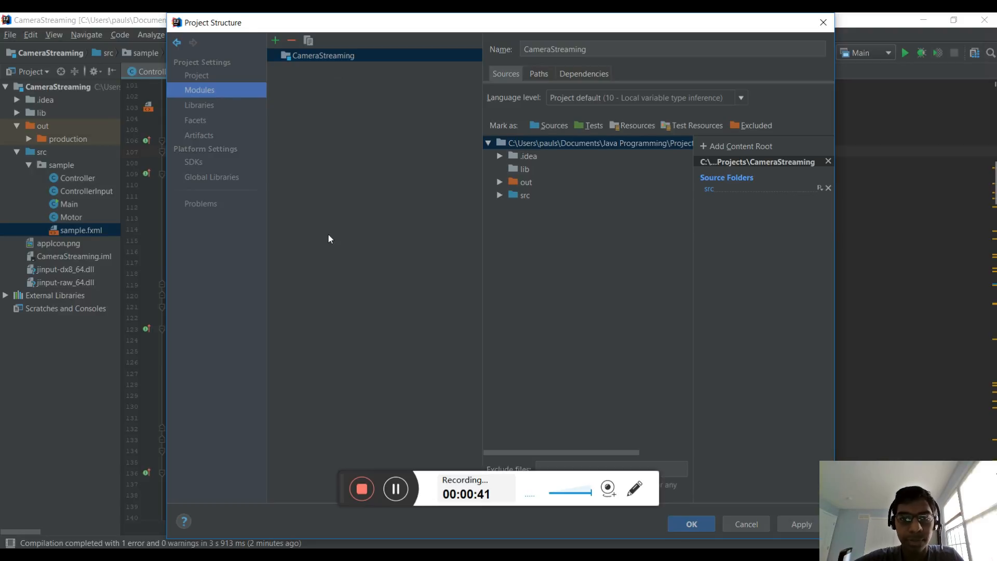
mouse_move(342, 175)
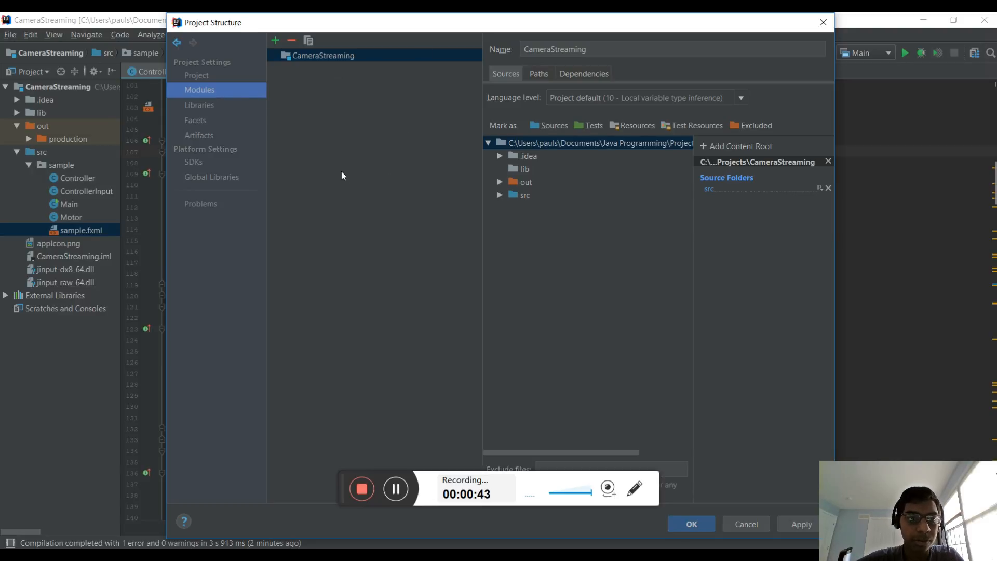
left_click(199, 135)
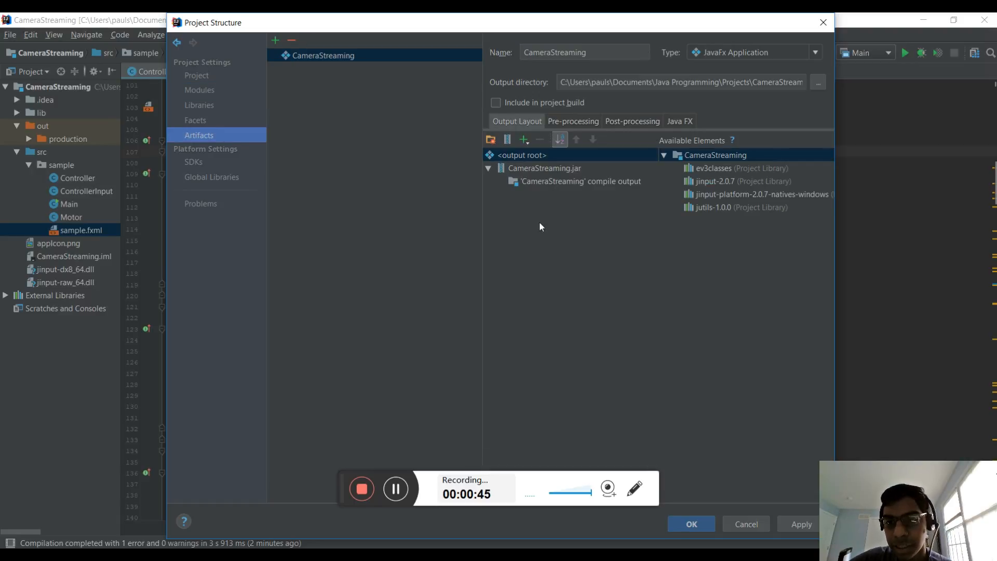
mouse_move(716, 221)
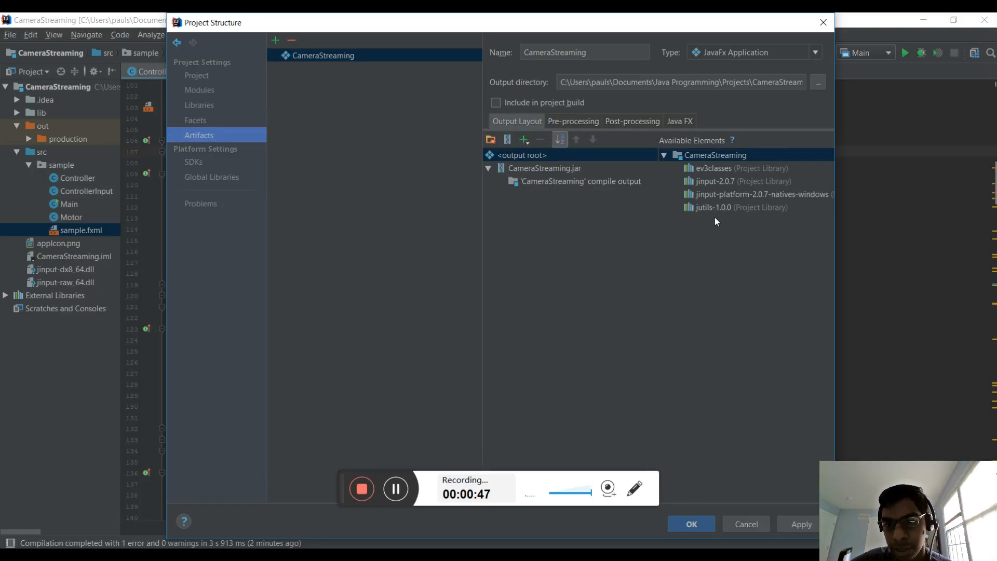
left_click(741, 180)
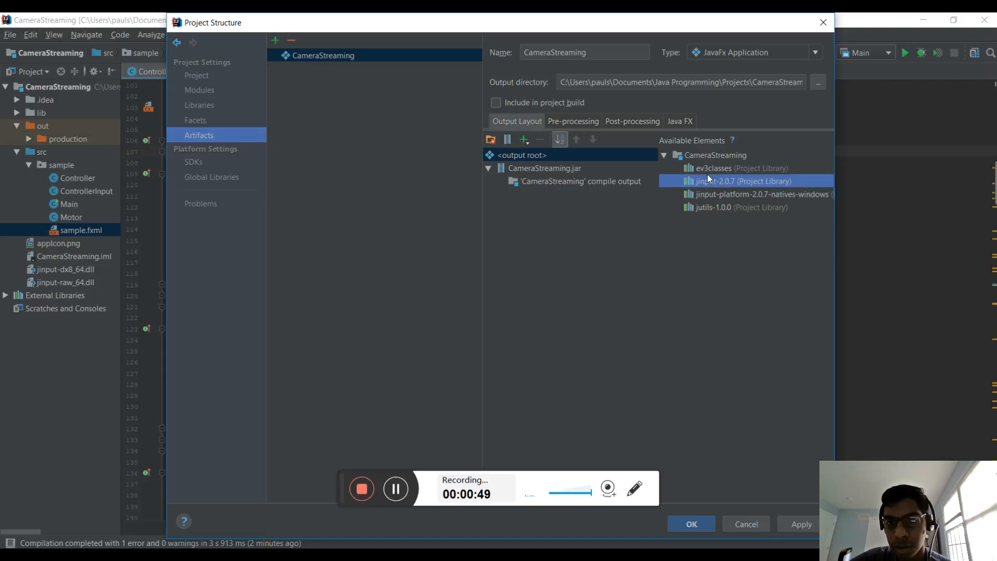
mouse_move(719, 173)
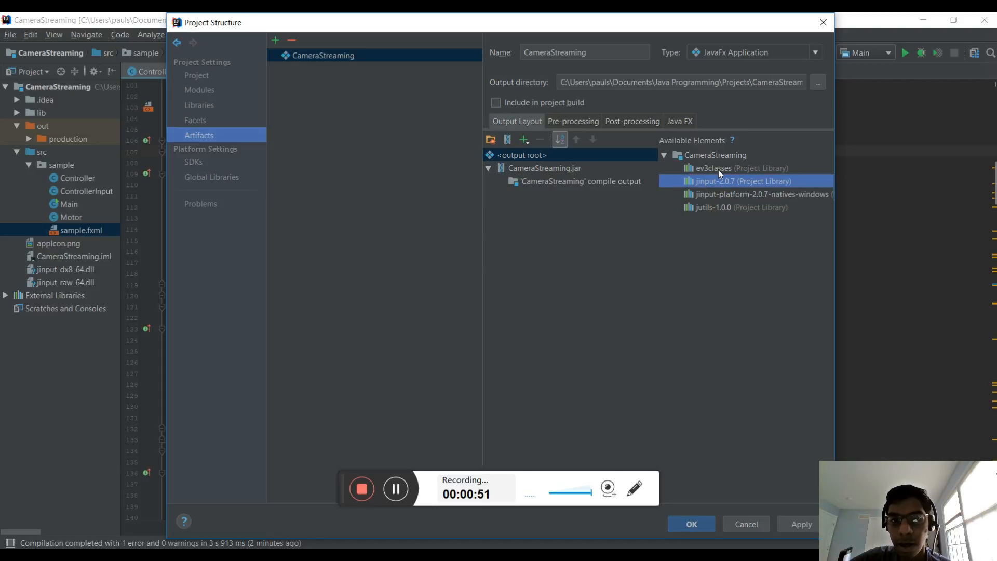
mouse_move(593, 200)
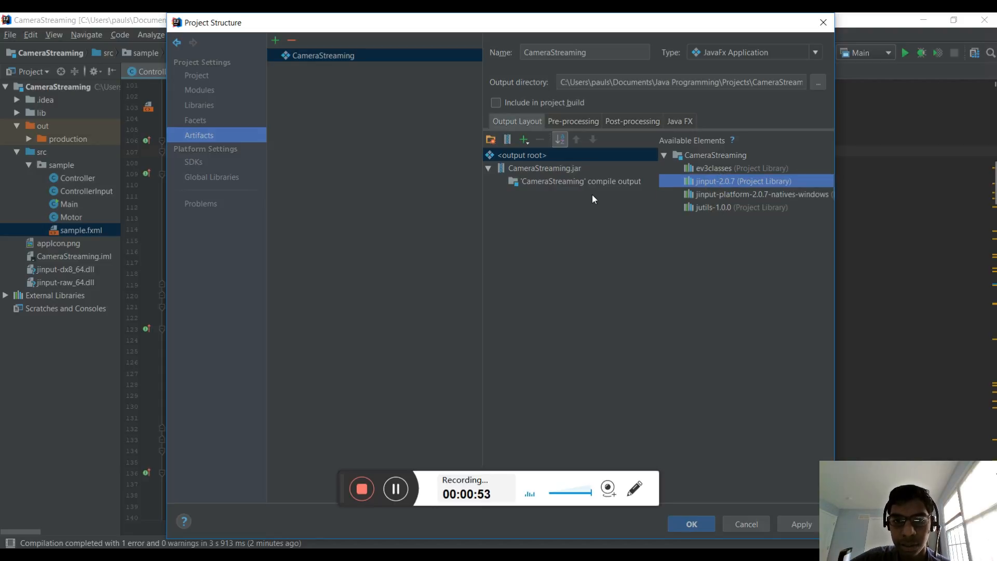
left_click(543, 167)
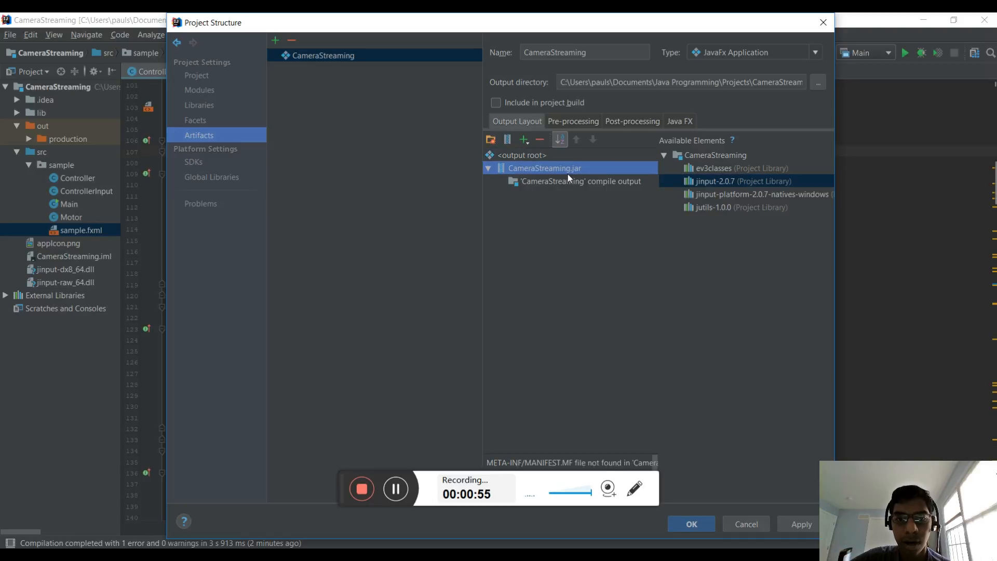
mouse_move(576, 193)
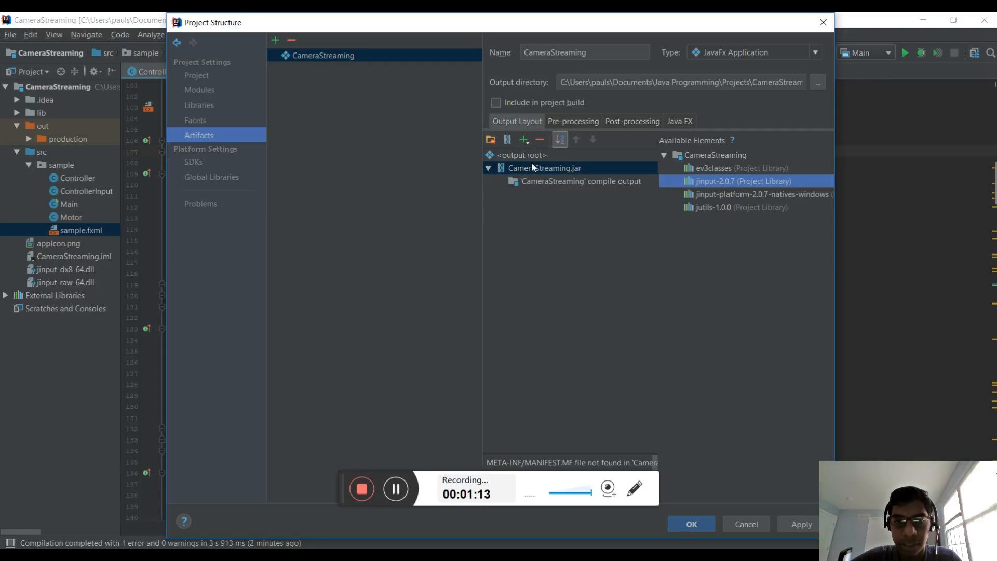
Add the four jars from CameraStreaming\lib as Extracted Directories in the jar's output layout
left_click(524, 139)
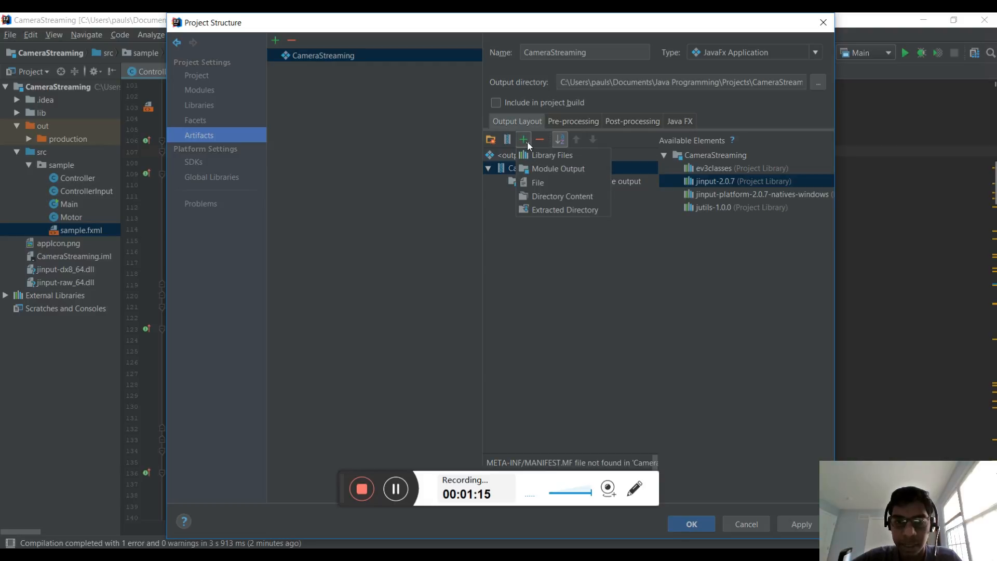
left_click(562, 196)
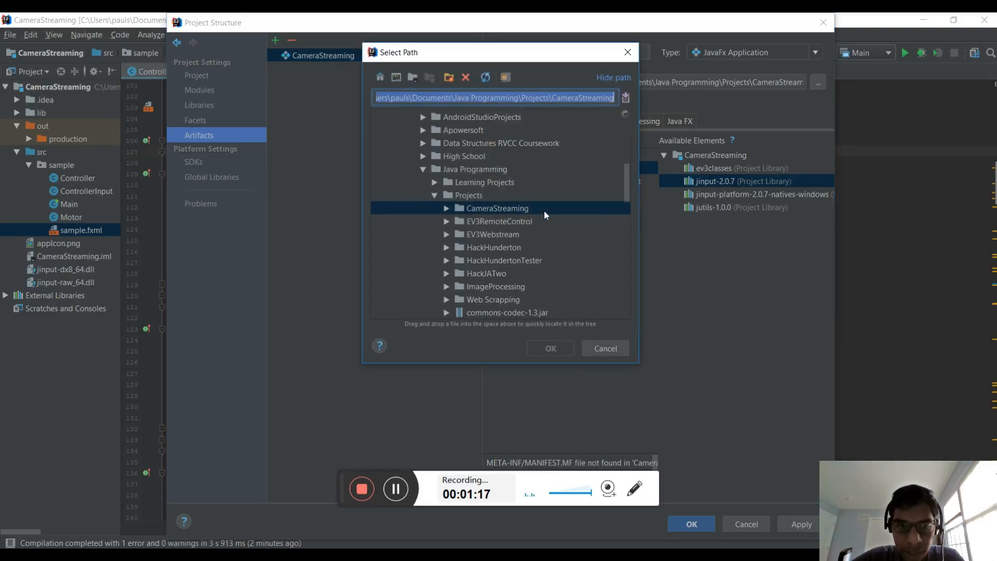
left_click(445, 207)
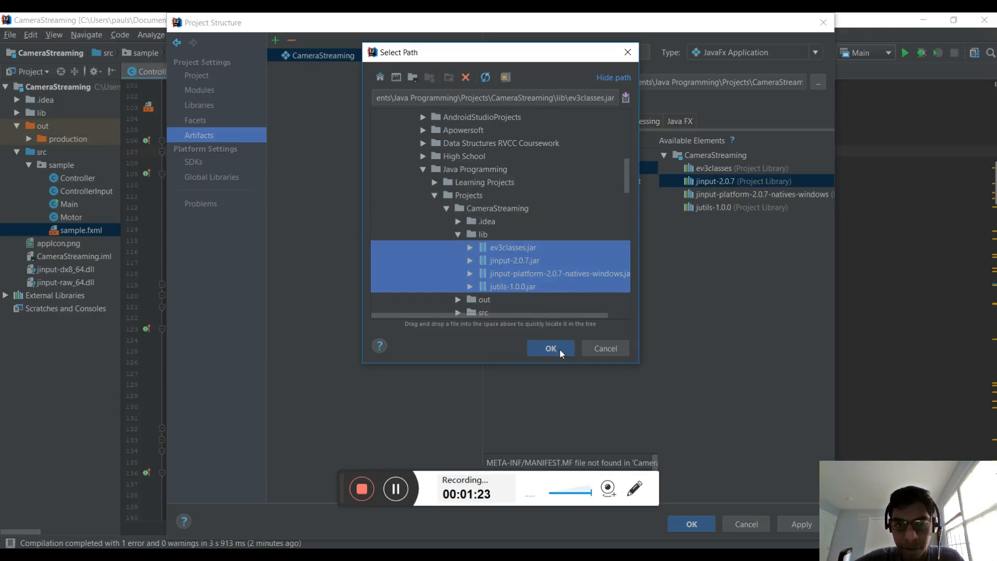
left_click(550, 349)
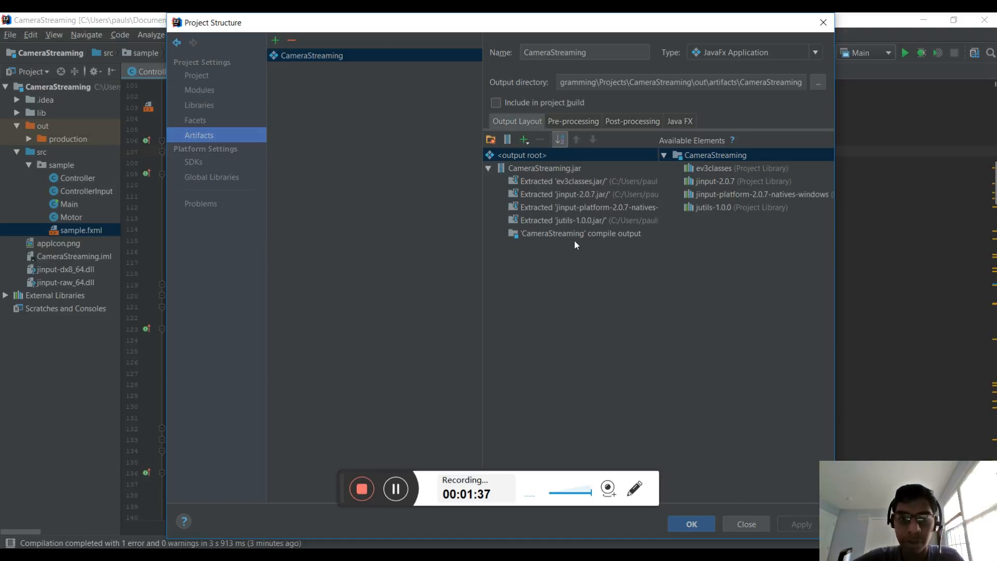
mouse_move(575, 238)
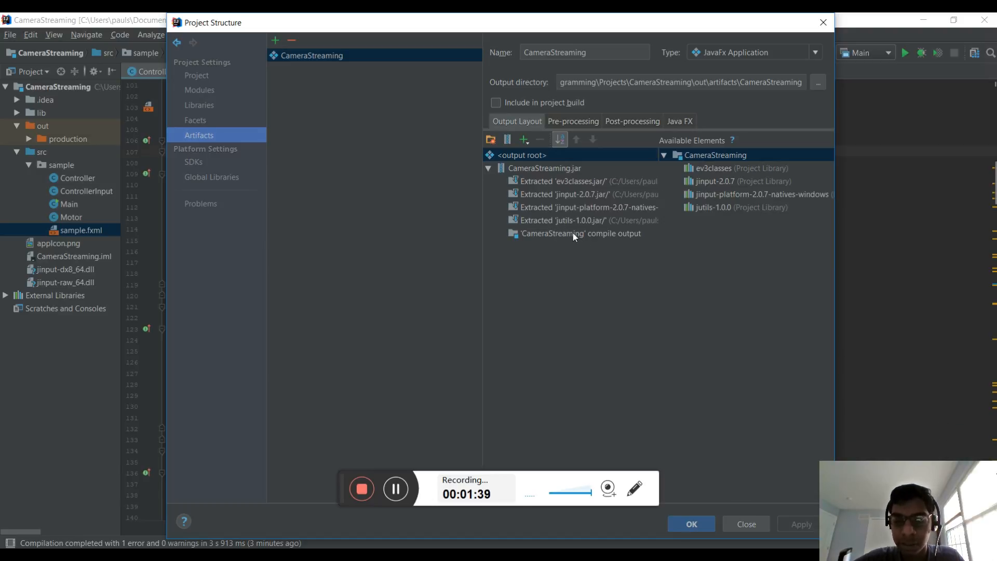
mouse_move(670, 132)
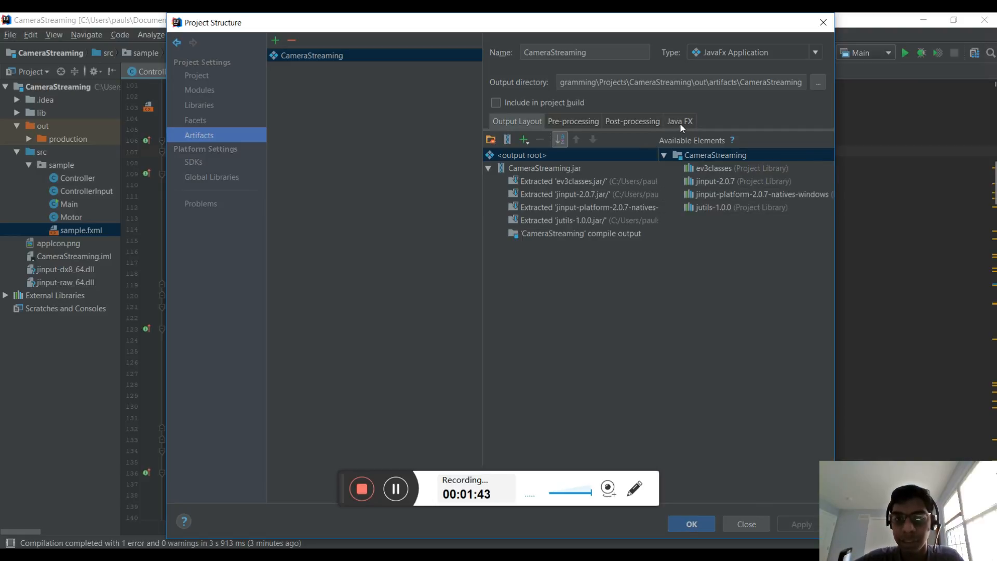
Check the Java FX settings show application class sample.Main, then return to Output Layout
left_click(679, 120)
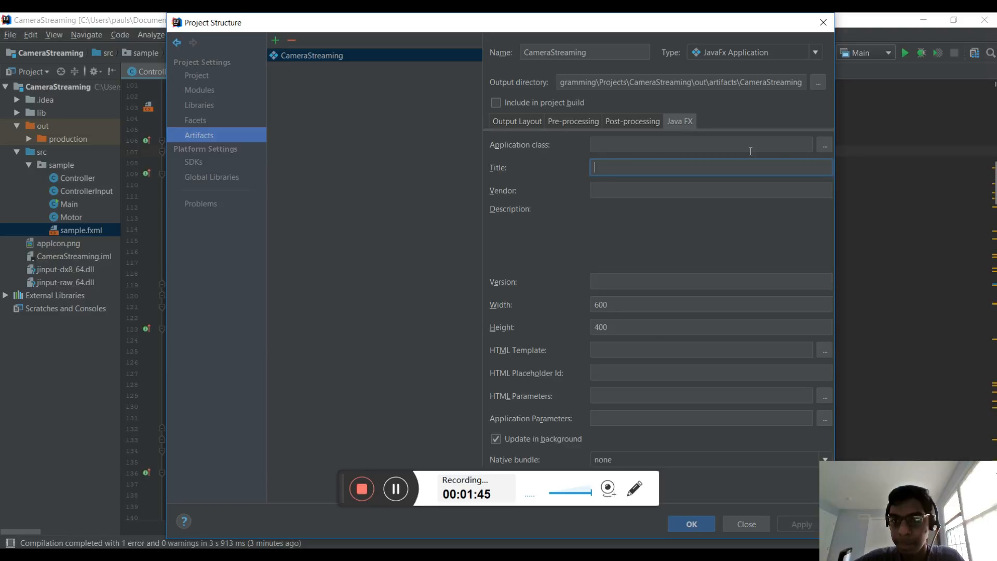
left_click(824, 145)
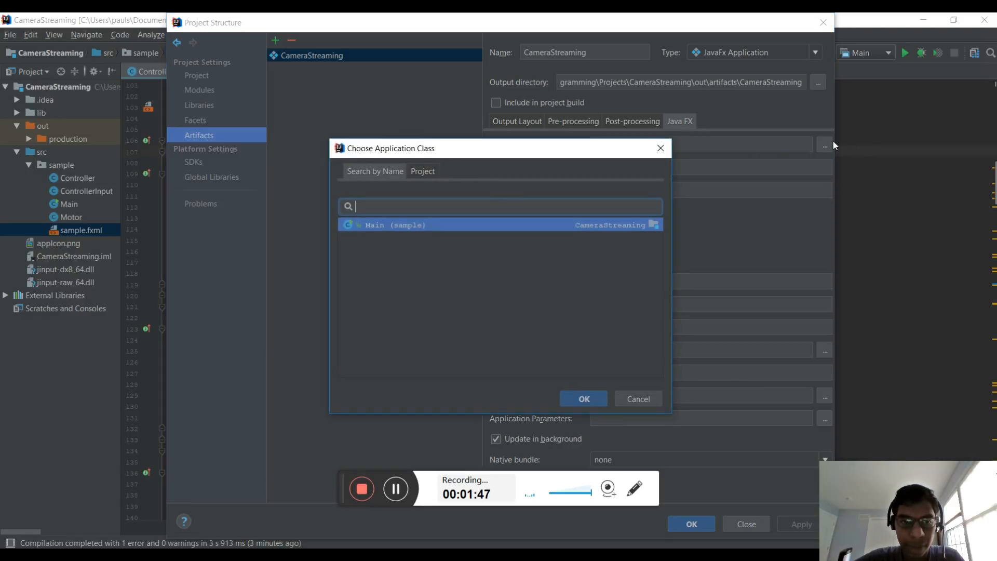
mouse_move(469, 231)
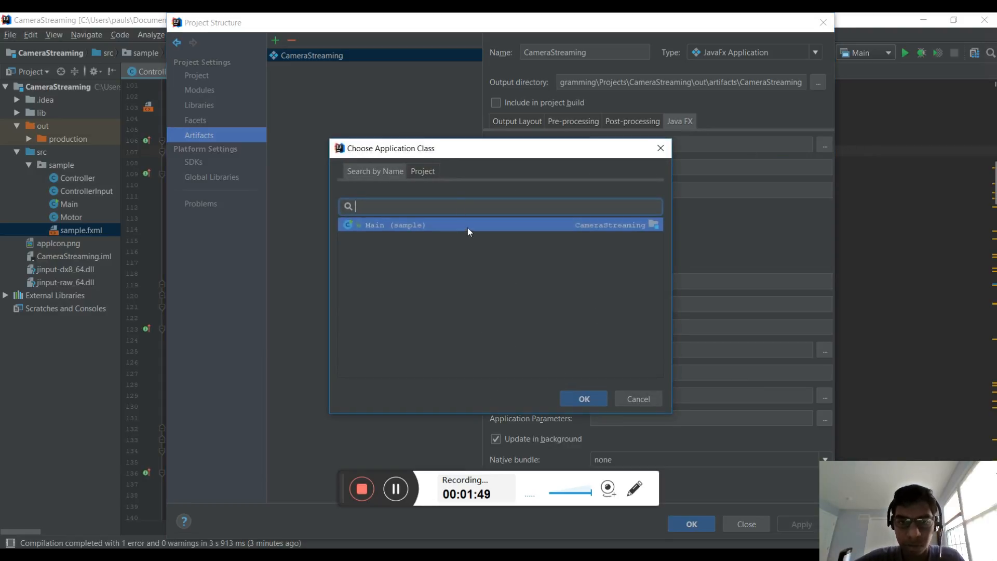
left_click(582, 398)
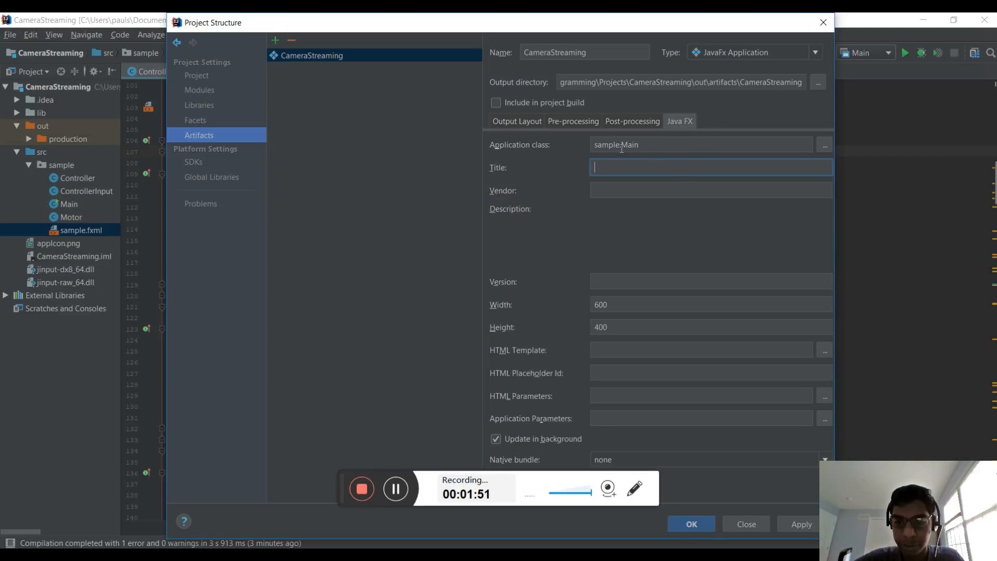
mouse_move(811, 483)
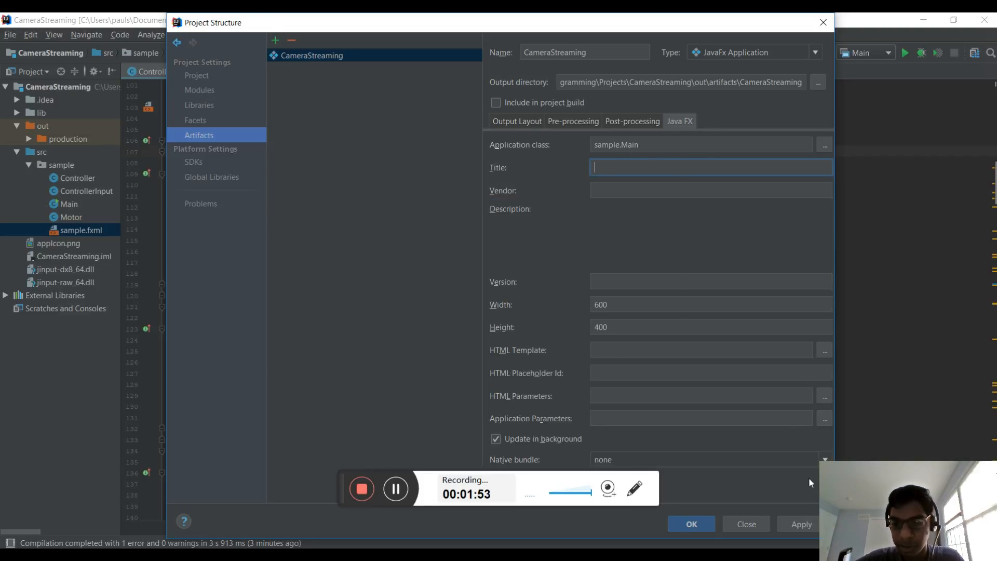
left_click(518, 120)
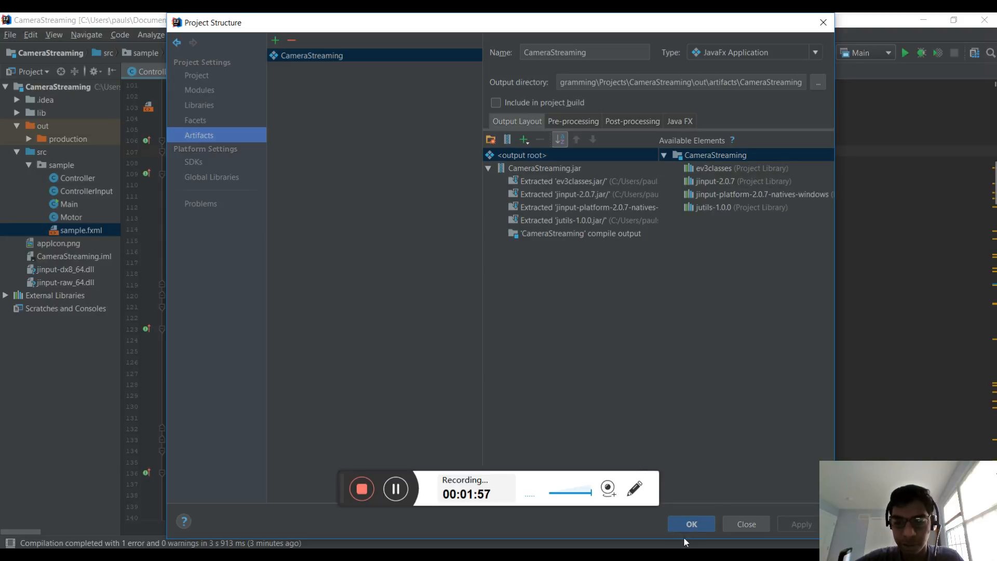
Confirm the artifact and rebuild it via Build > Build Artifacts > CameraStreaming > Rebuild
left_click(691, 524)
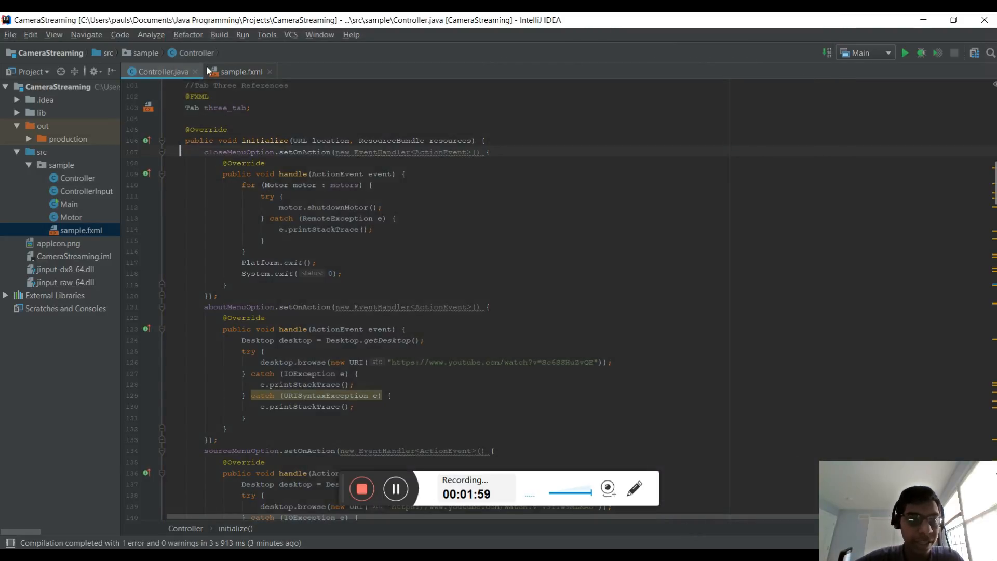
left_click(219, 34)
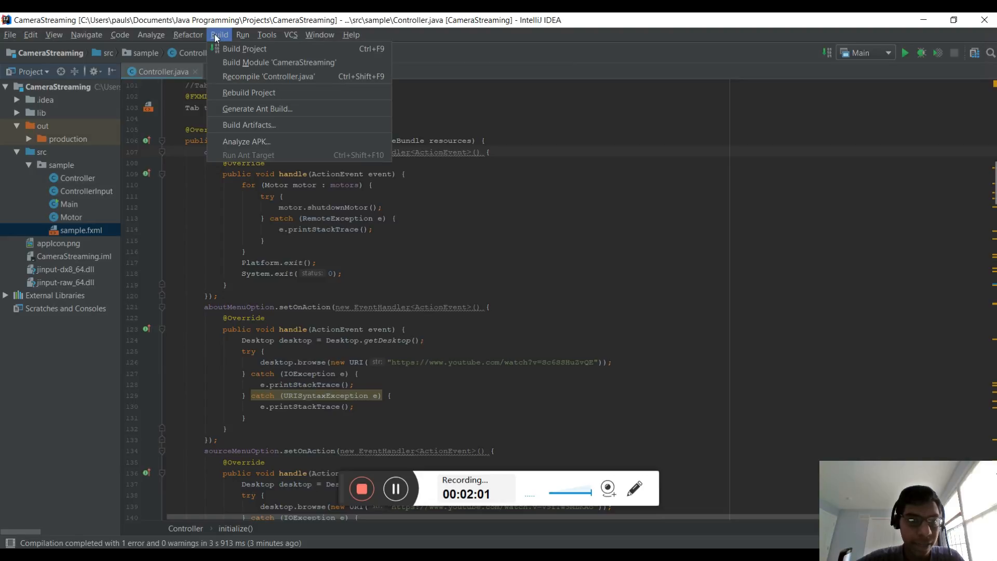
mouse_move(249, 124)
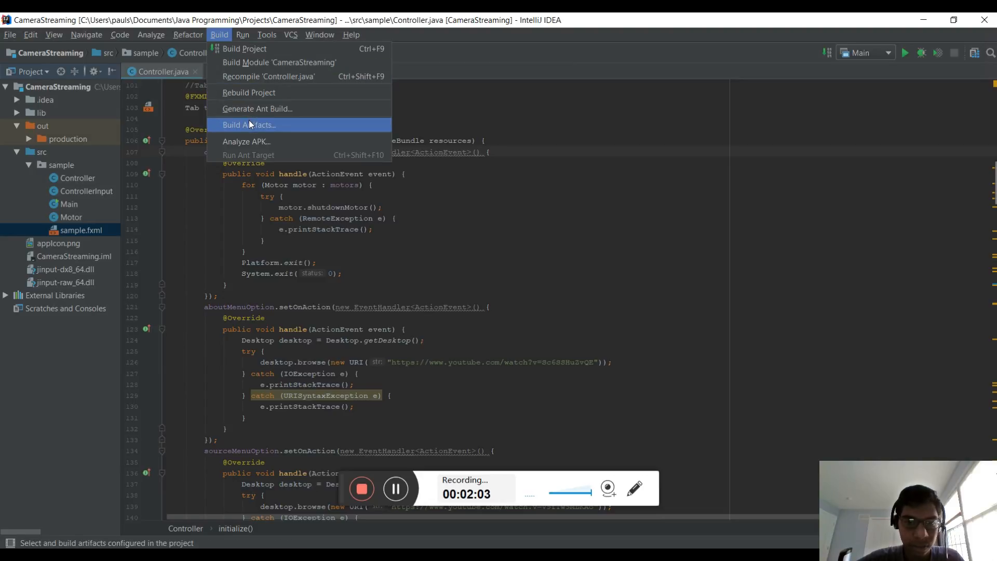
left_click(249, 124)
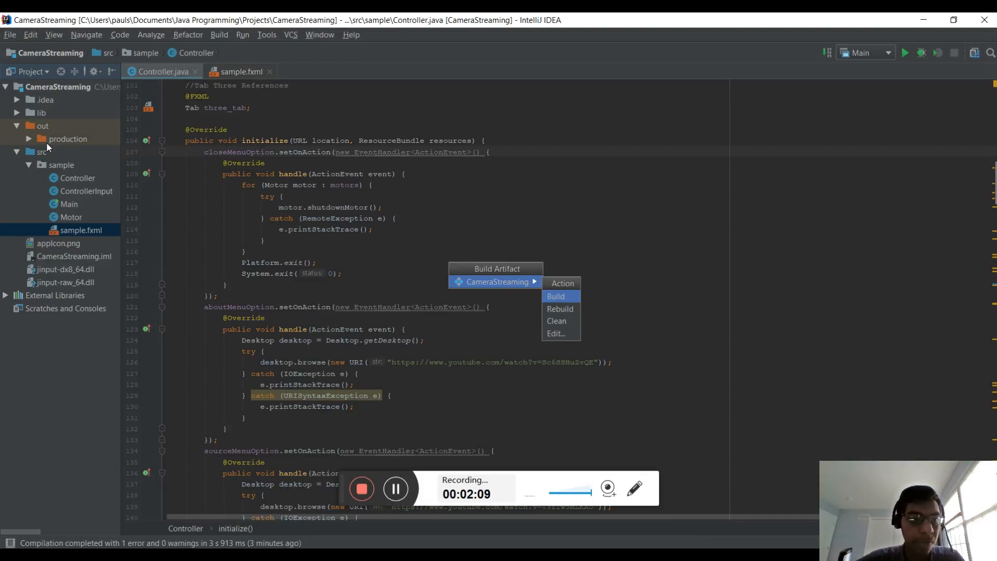
mouse_move(522, 243)
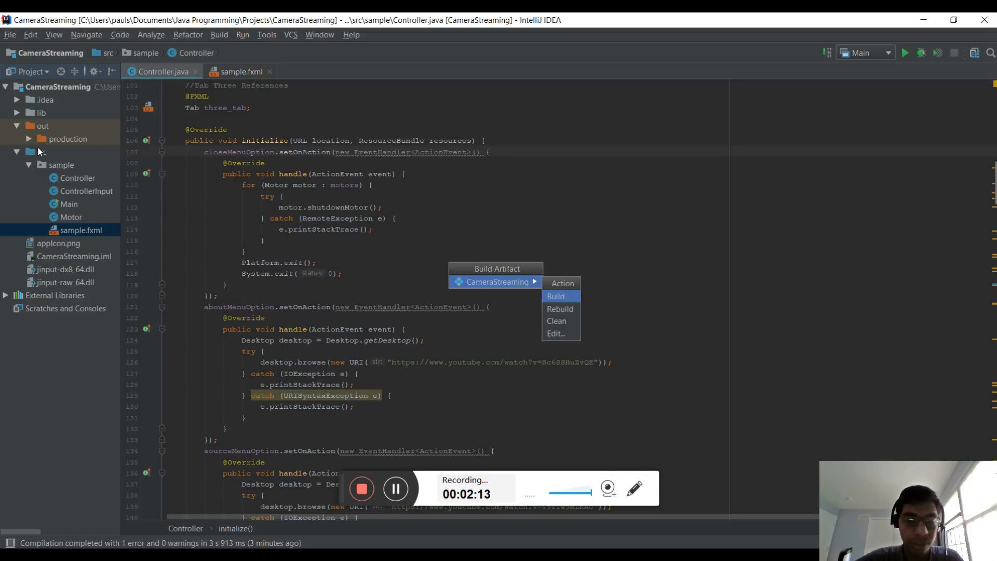
mouse_move(560, 309)
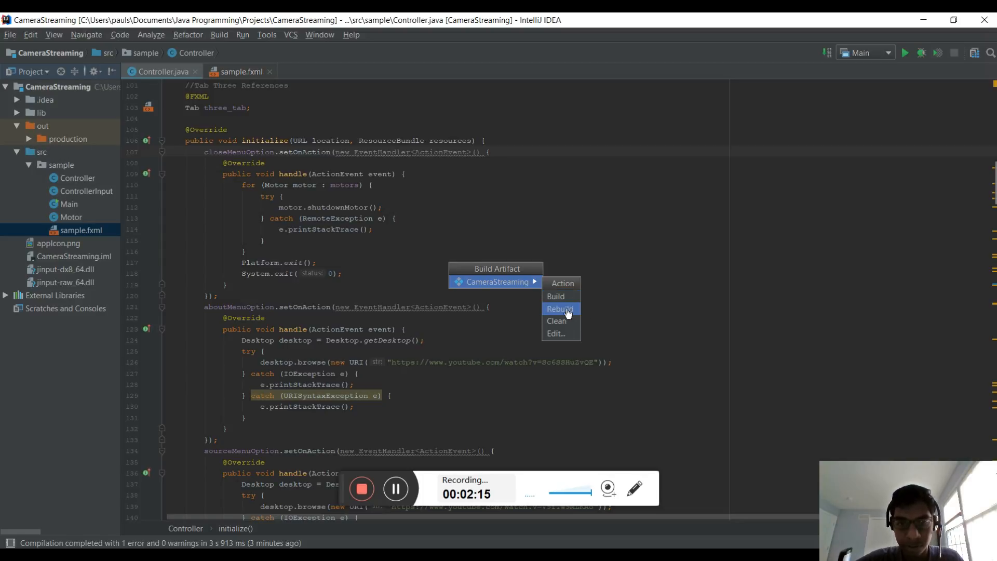
left_click(560, 310)
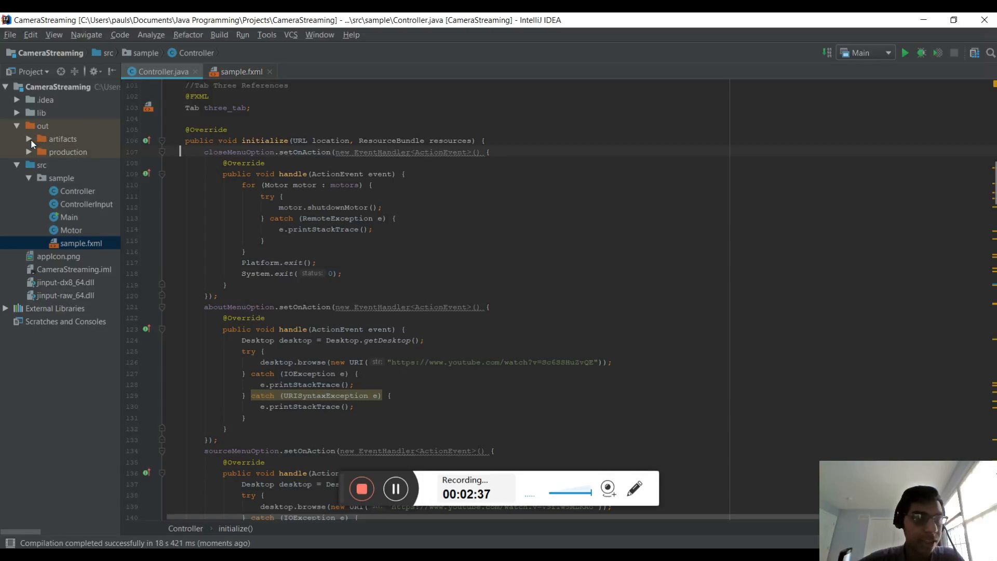
Expand out/artifacts/CameraStreaming in the Project pane and select the built CameraStreaming.jar
left_click(63, 138)
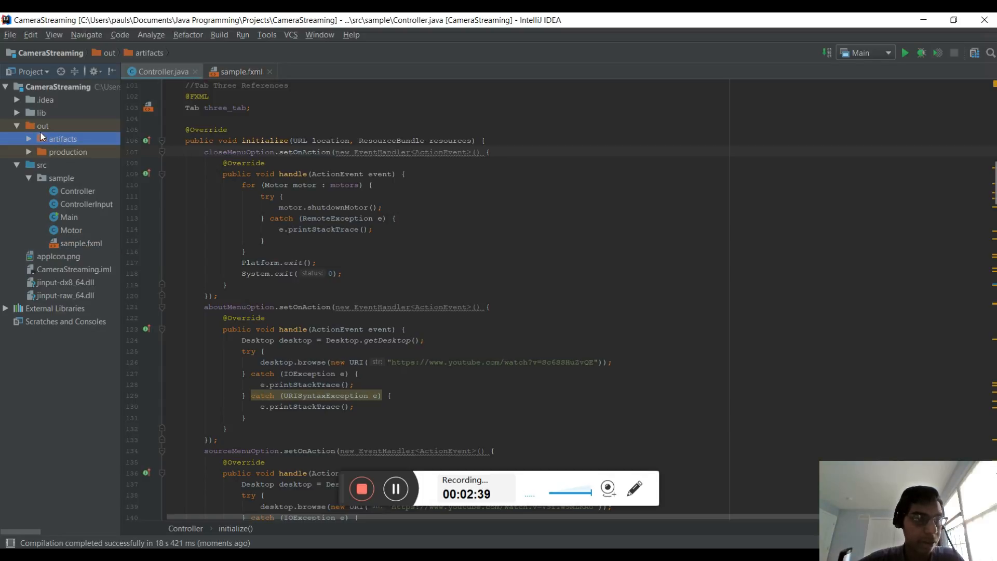
left_click(29, 139)
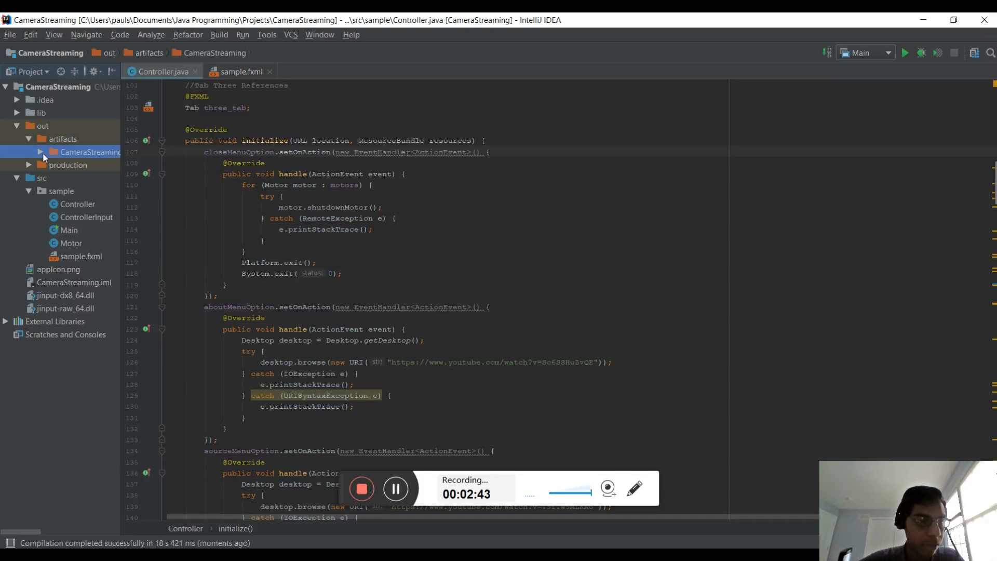
left_click(39, 151)
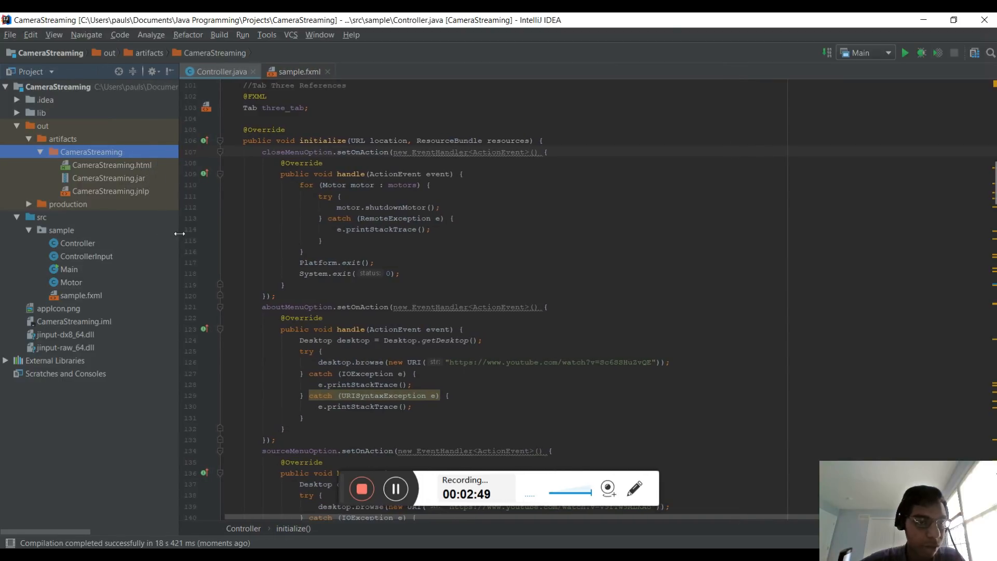
left_click(109, 178)
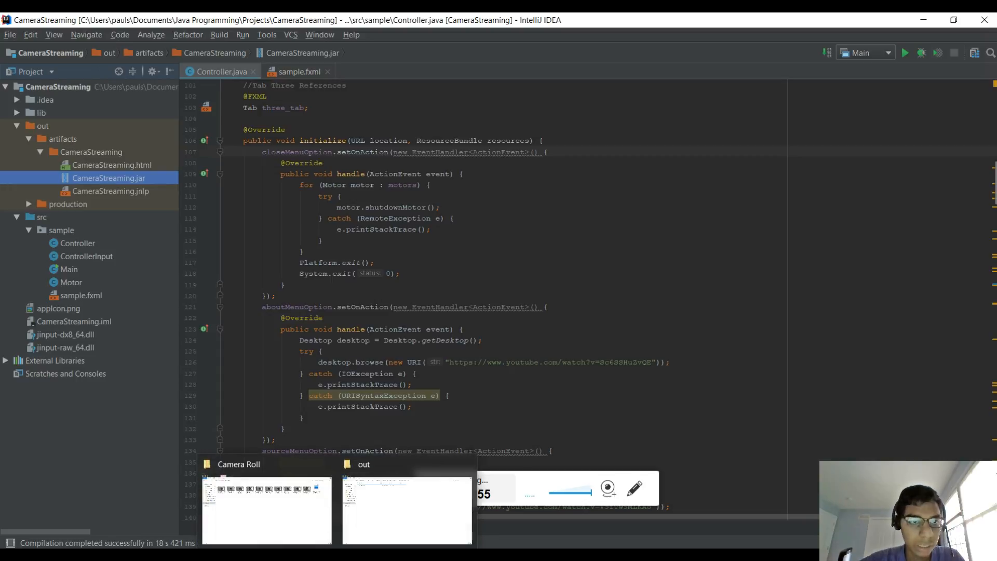
In File Explorer, browse into out > artifacts to reach the built CameraStreaming jar
left_click(407, 509)
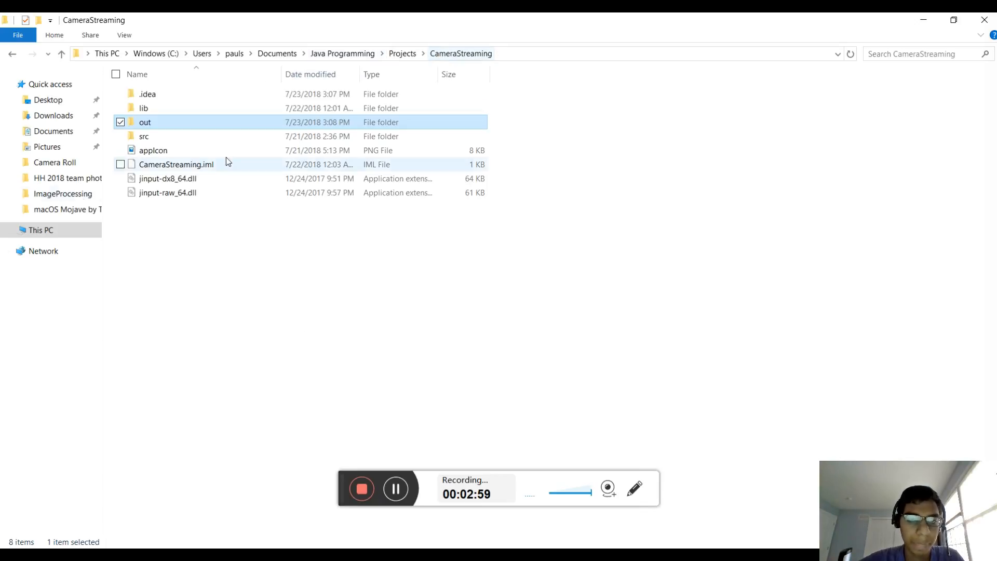
mouse_move(164, 140)
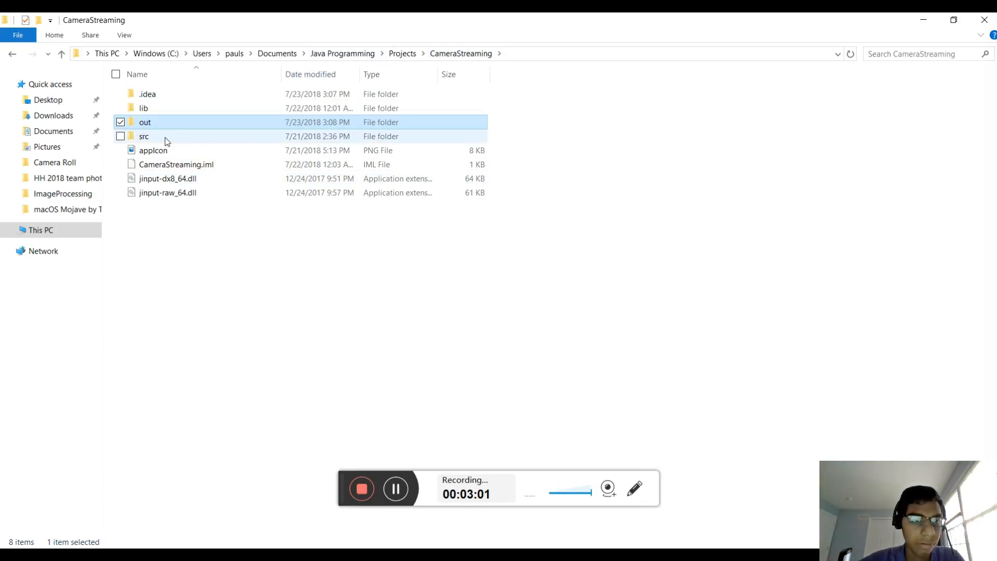
double_click(144, 123)
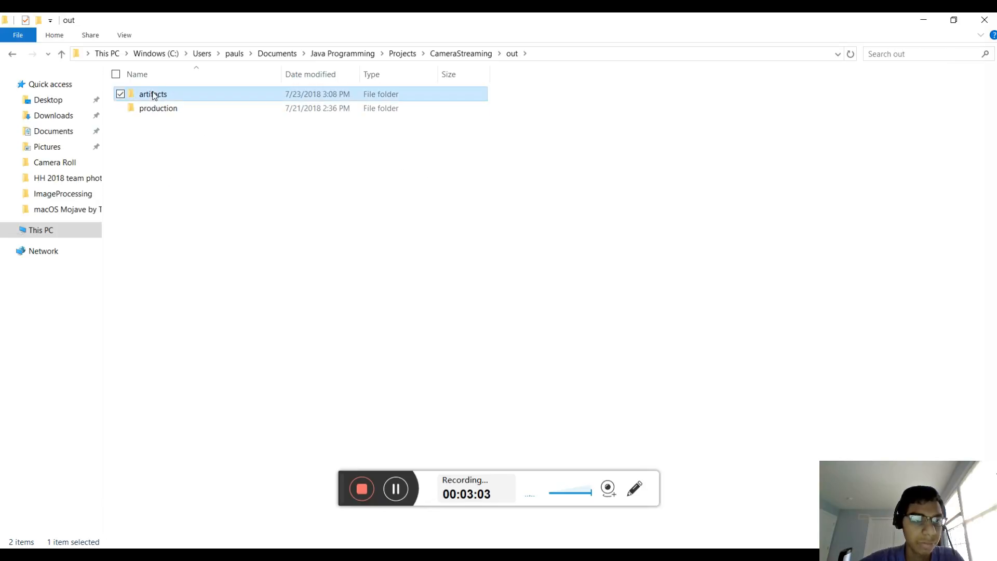
double_click(153, 94)
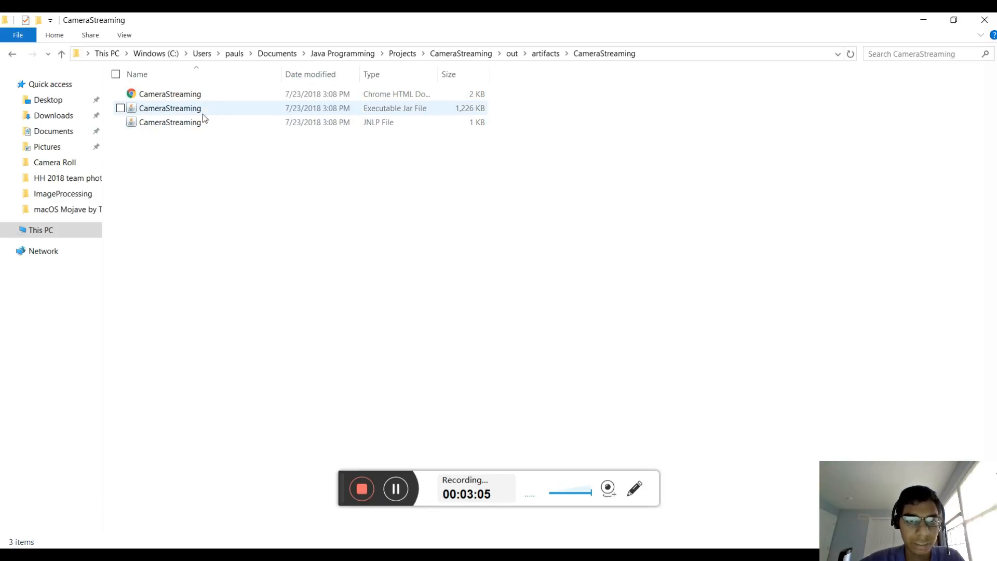
mouse_move(239, 108)
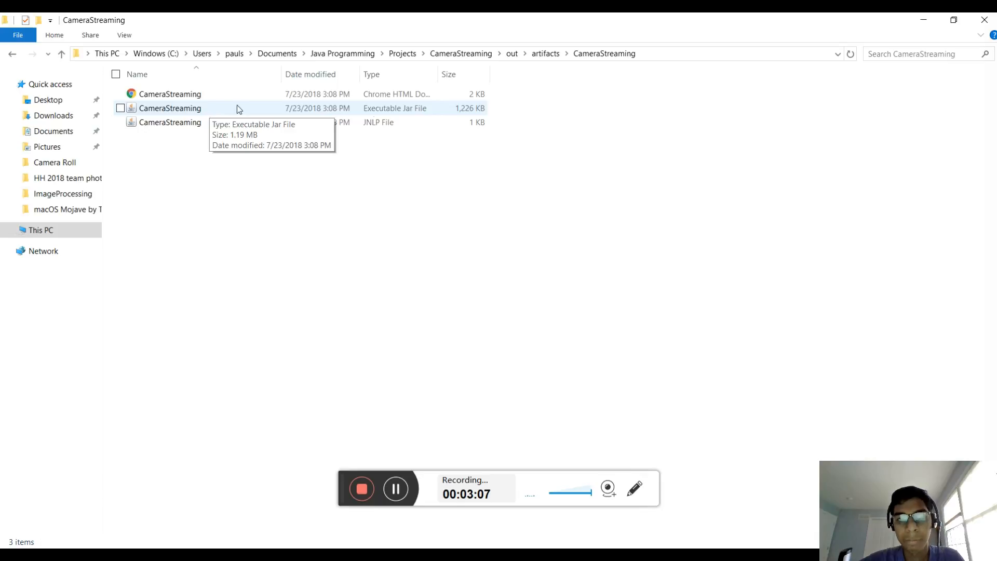
mouse_move(474, 53)
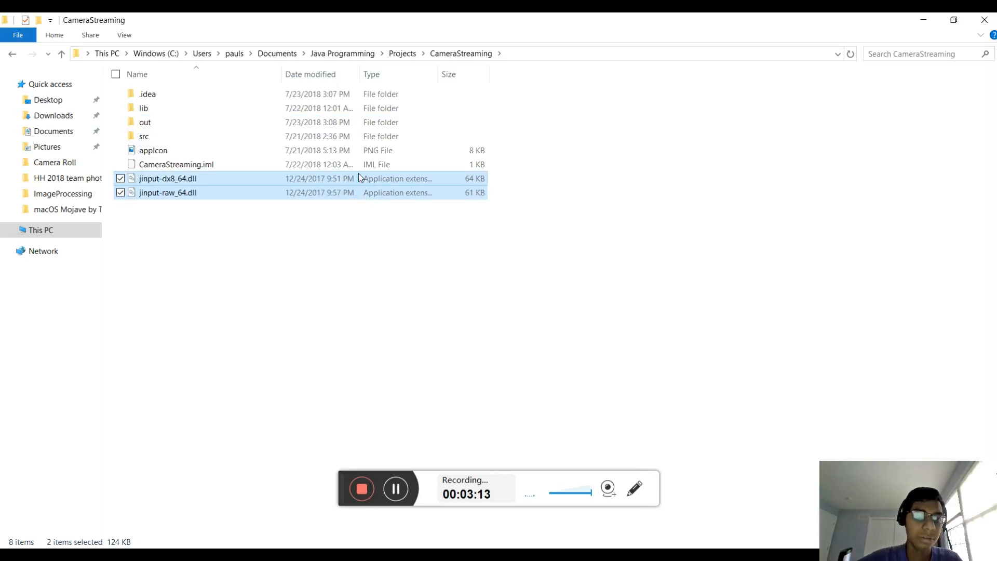
mouse_move(274, 191)
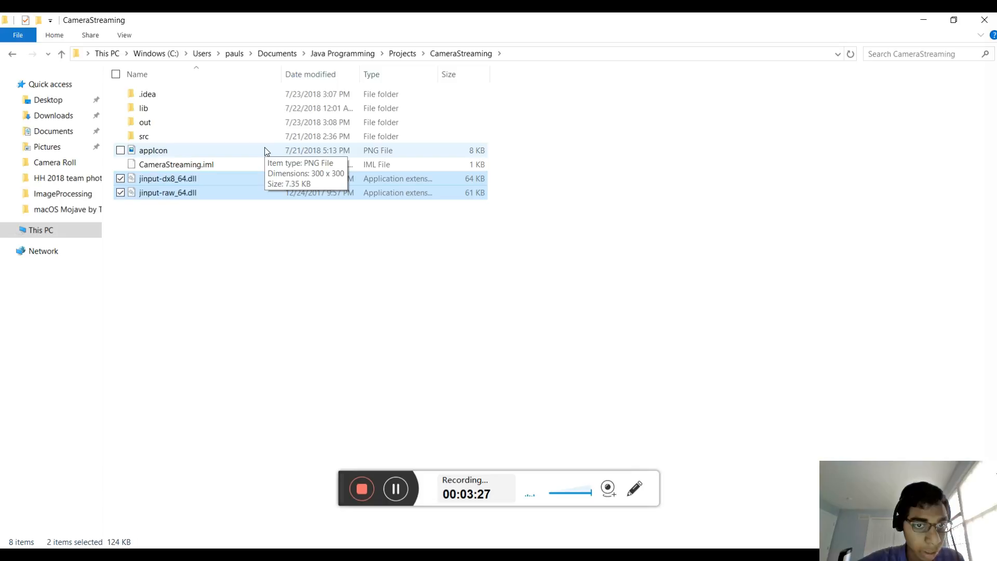
Place appIcon beside the jar in out/artifacts/CameraStreaming, launch the jar, and close the EV3 Control Panel
left_click(121, 150)
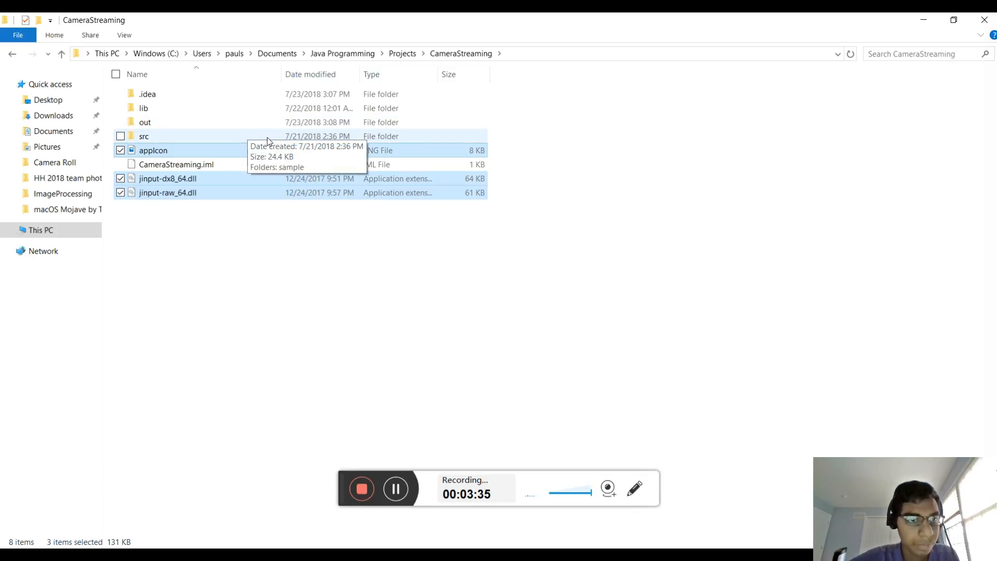
mouse_move(294, 129)
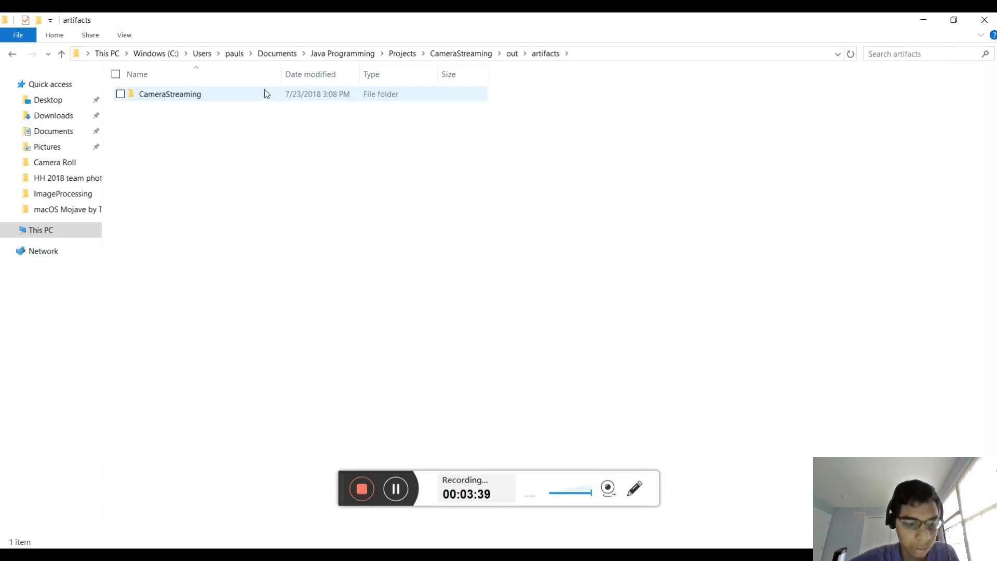
double_click(169, 94)
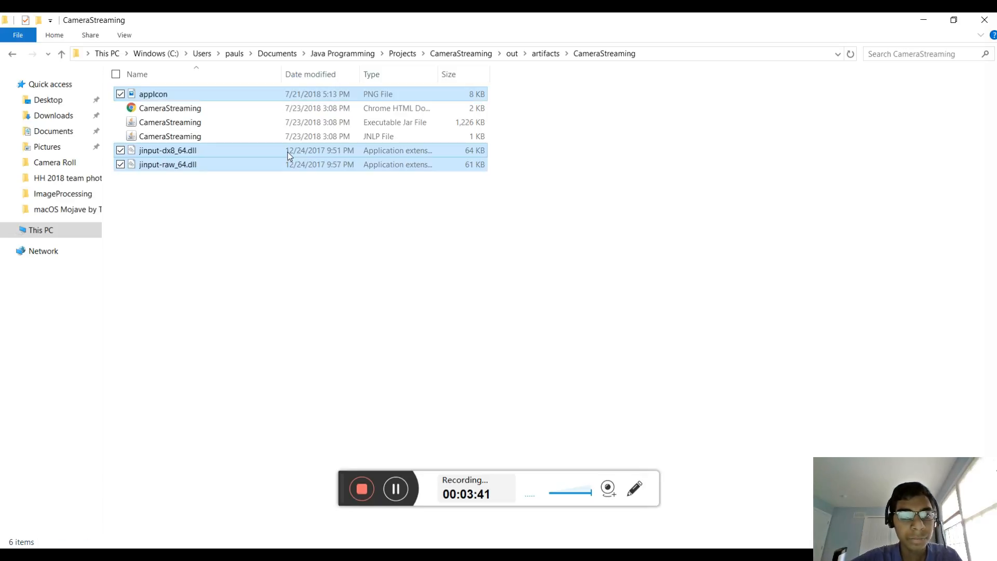
left_click(169, 122)
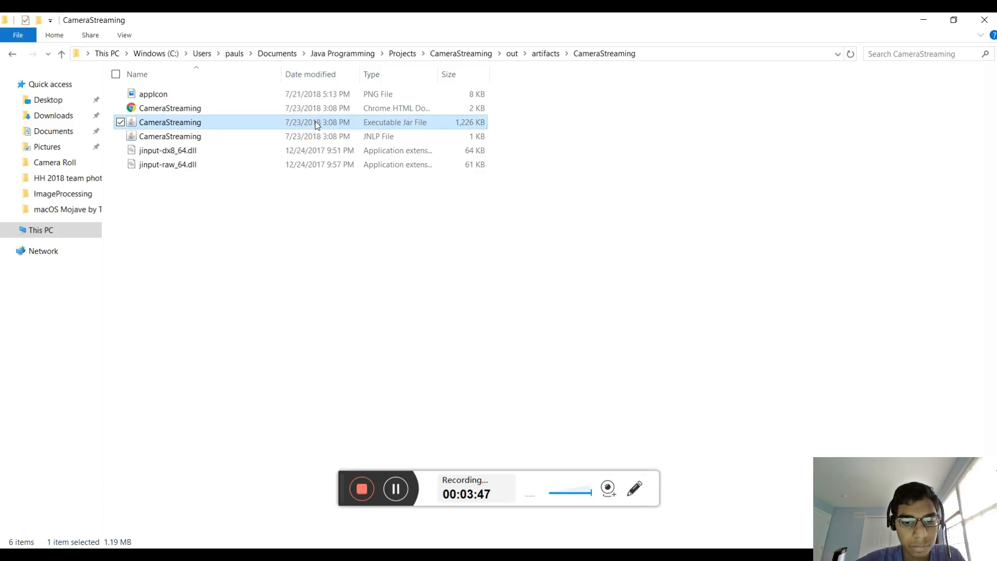
double_click(170, 123)
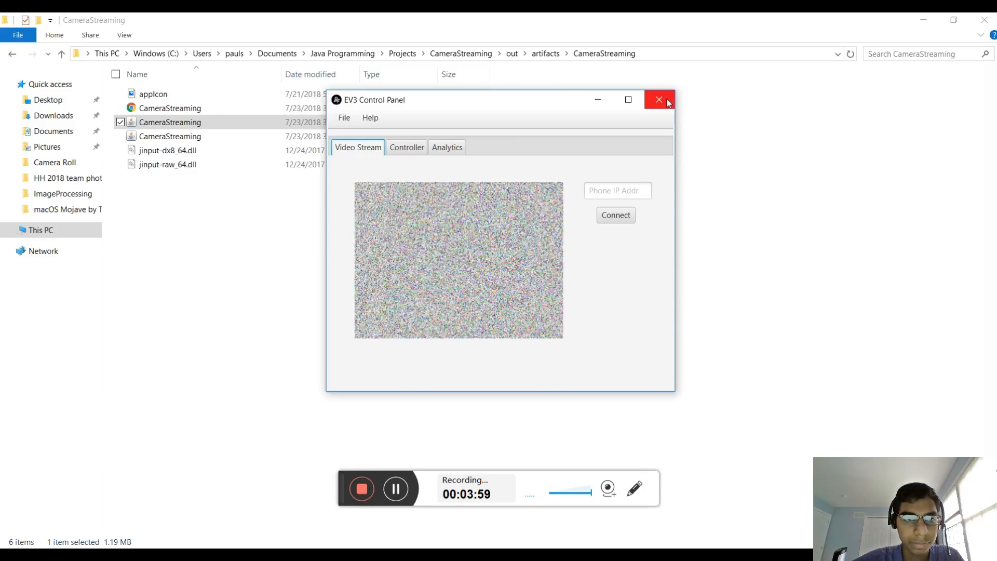
left_click(660, 100)
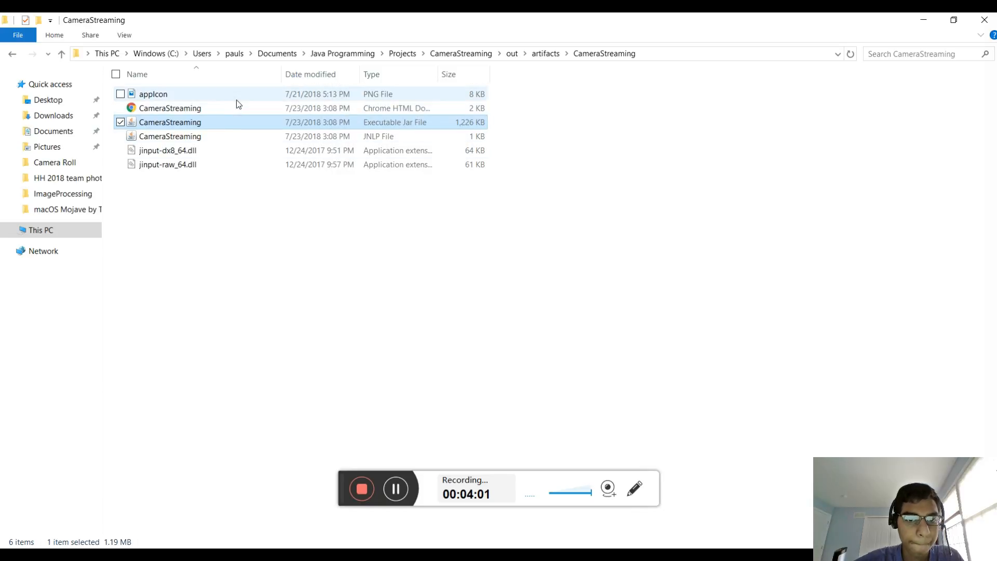
View and close the appIcon image, then switch back to the IntelliJ IDEA project window
double_click(152, 93)
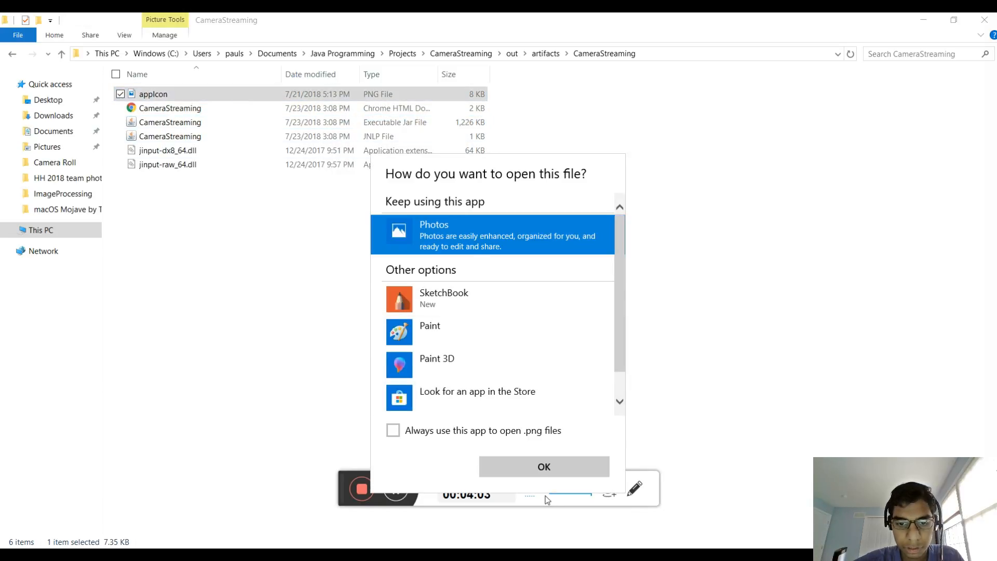
left_click(542, 467)
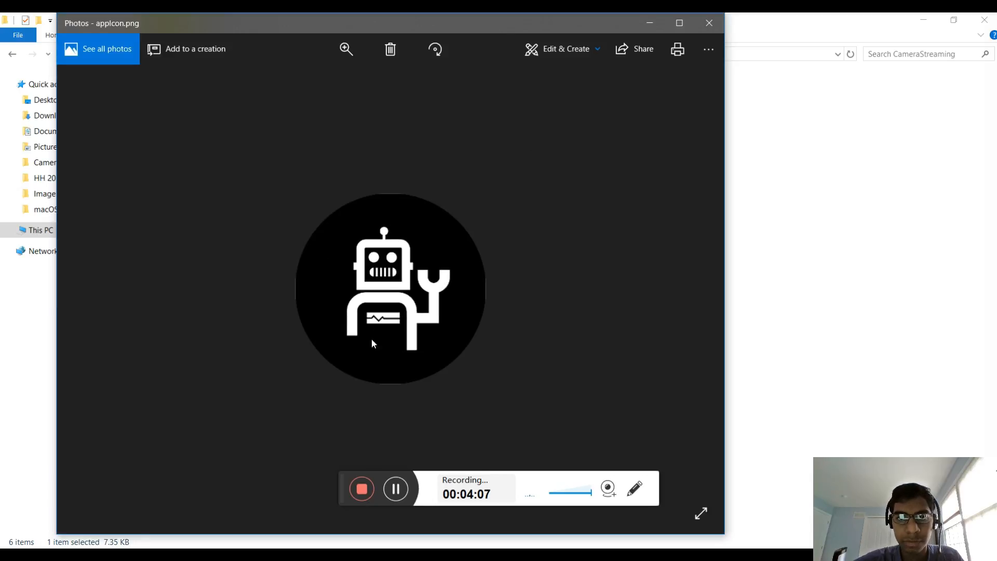
left_click(709, 23)
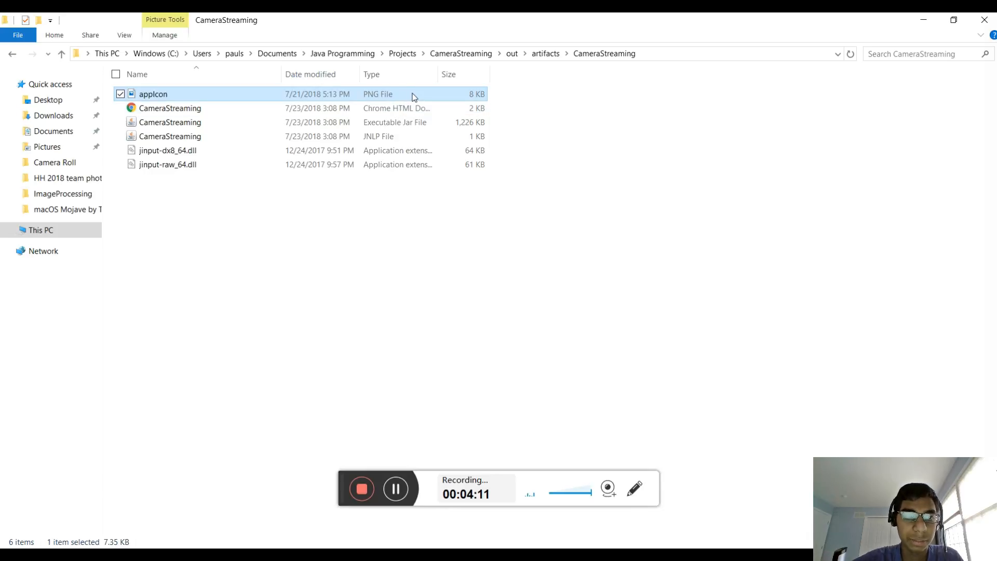
mouse_move(388, 123)
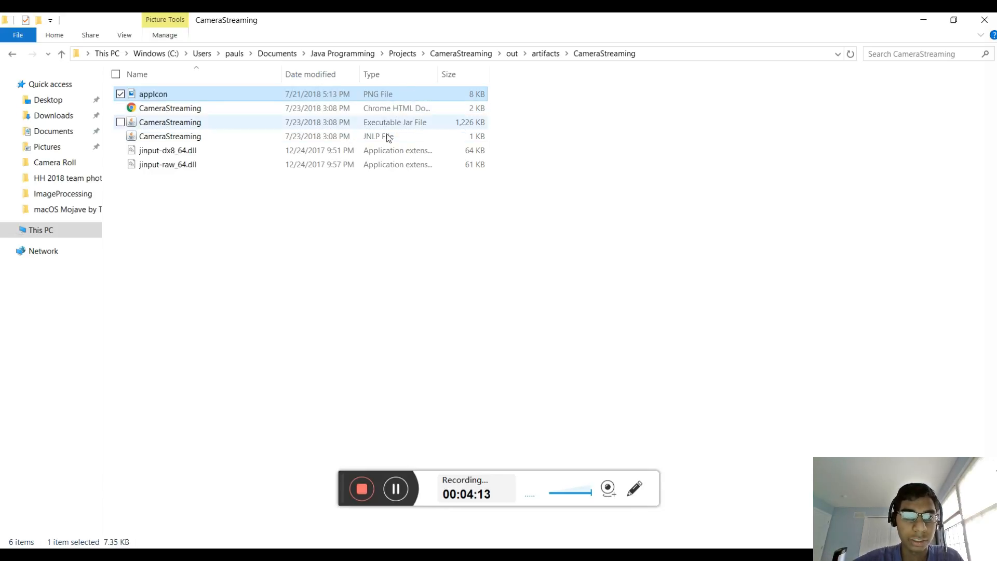
mouse_move(415, 132)
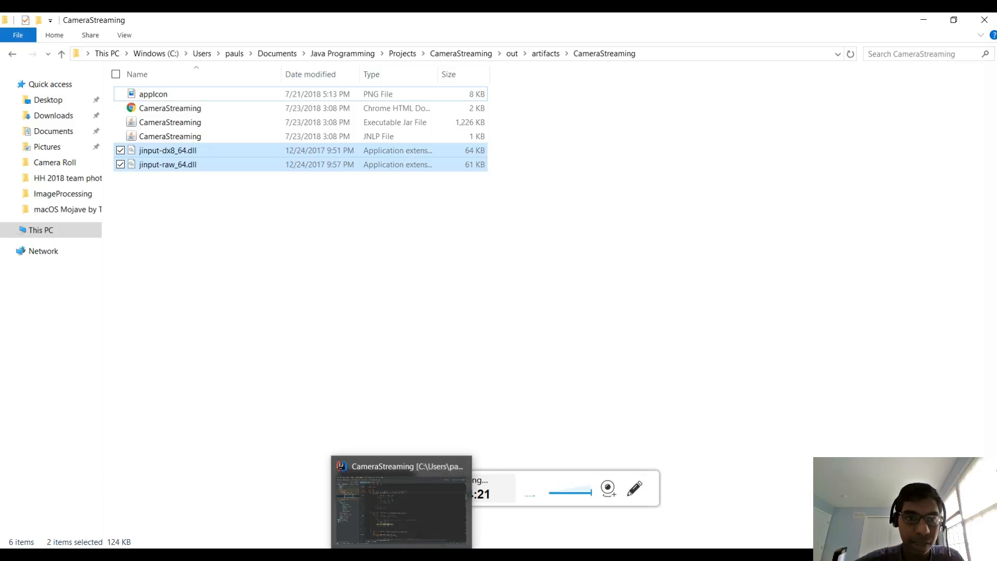
left_click(401, 503)
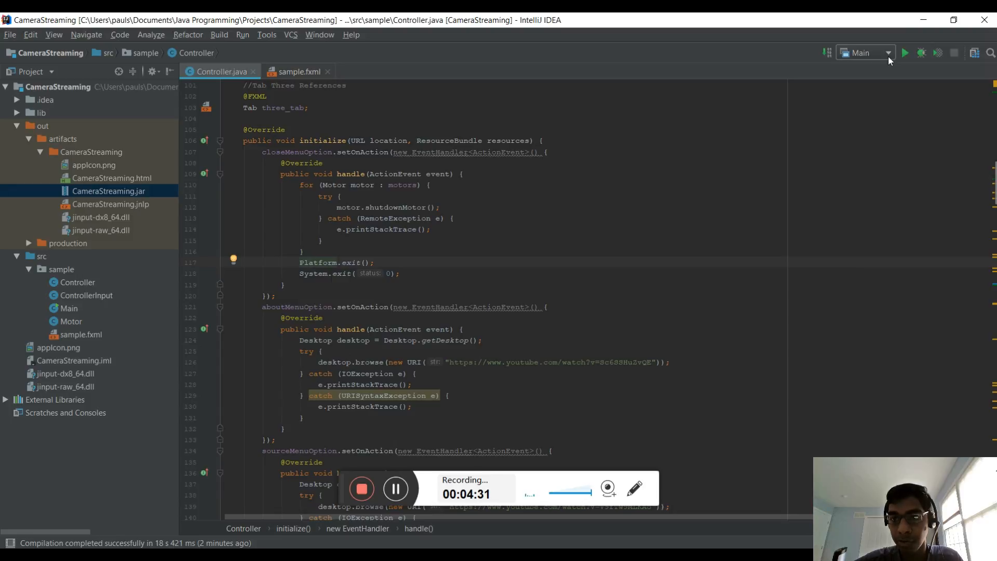
mouse_move(822, 152)
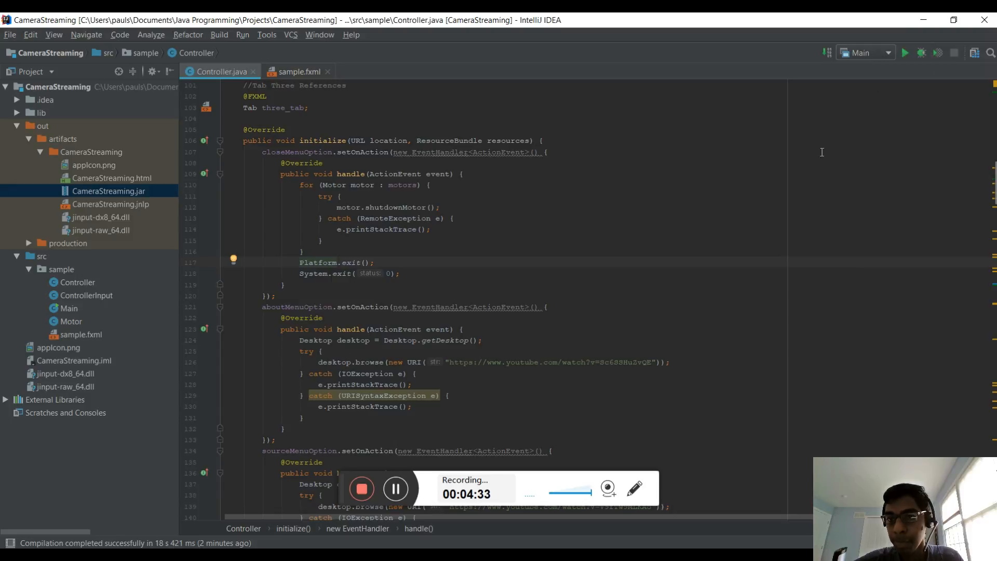
Create a new JAR Application run configuration pointing at out/artifacts/CameraStreaming/CameraStreaming.jar
left_click(863, 52)
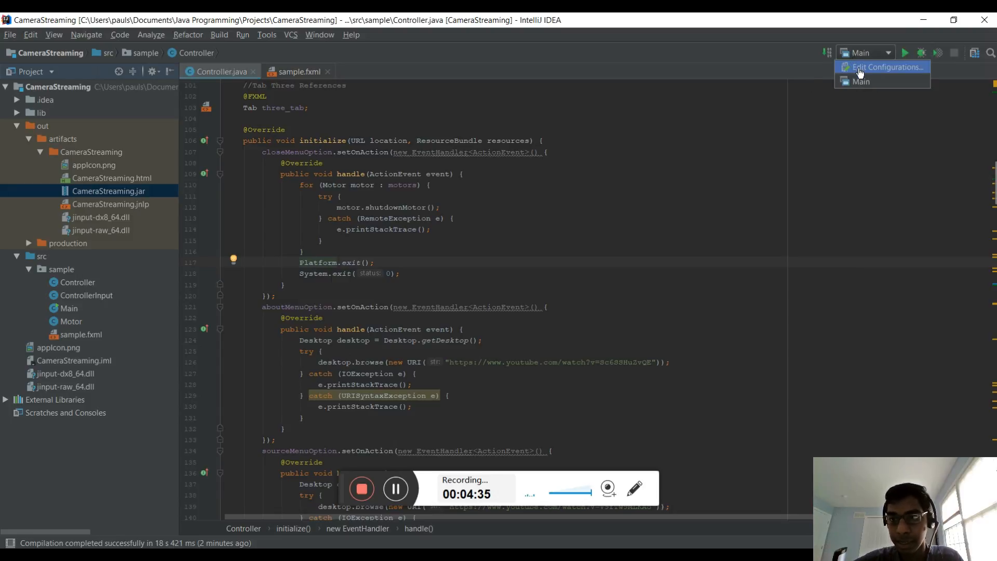
left_click(883, 66)
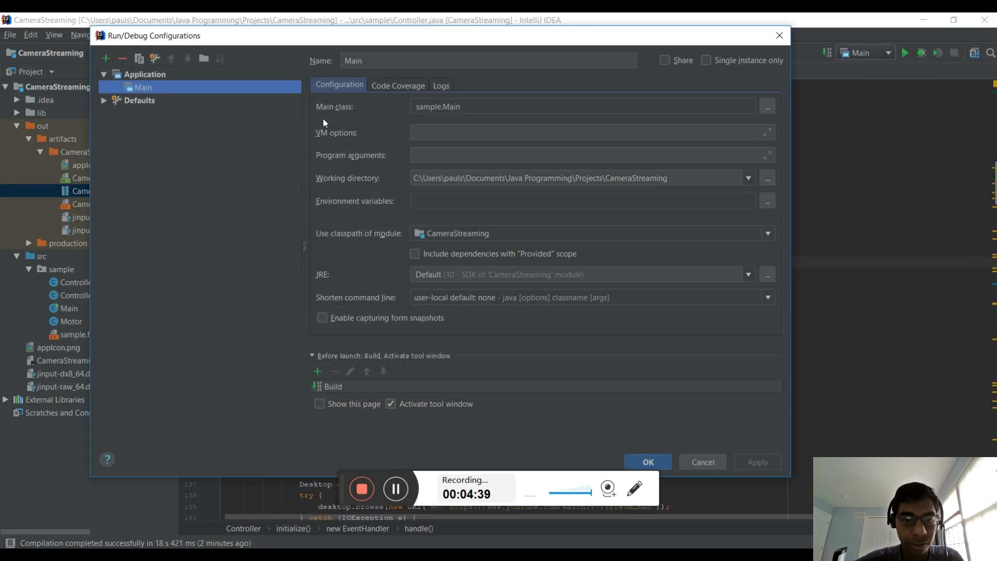
mouse_move(396, 304)
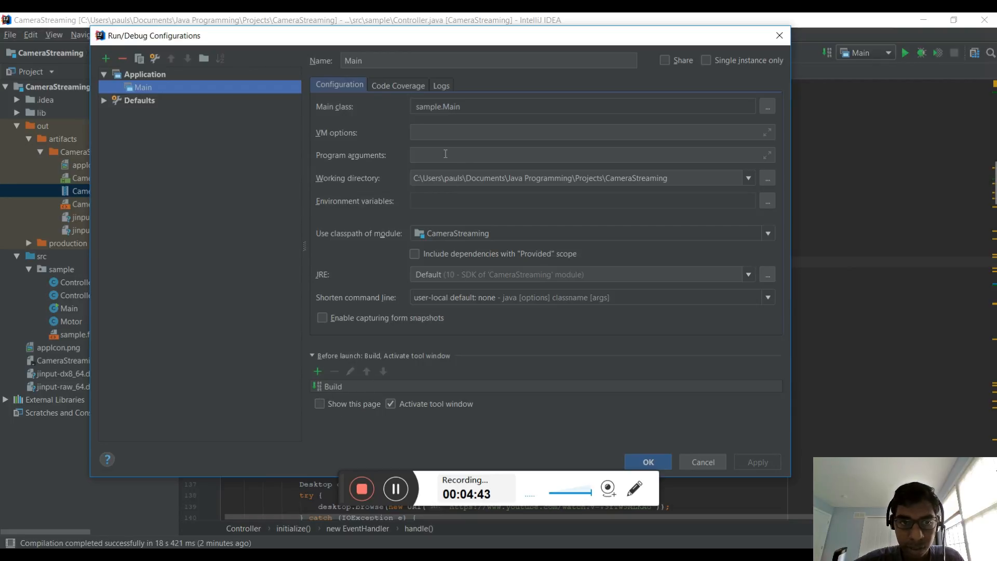
mouse_move(127, 143)
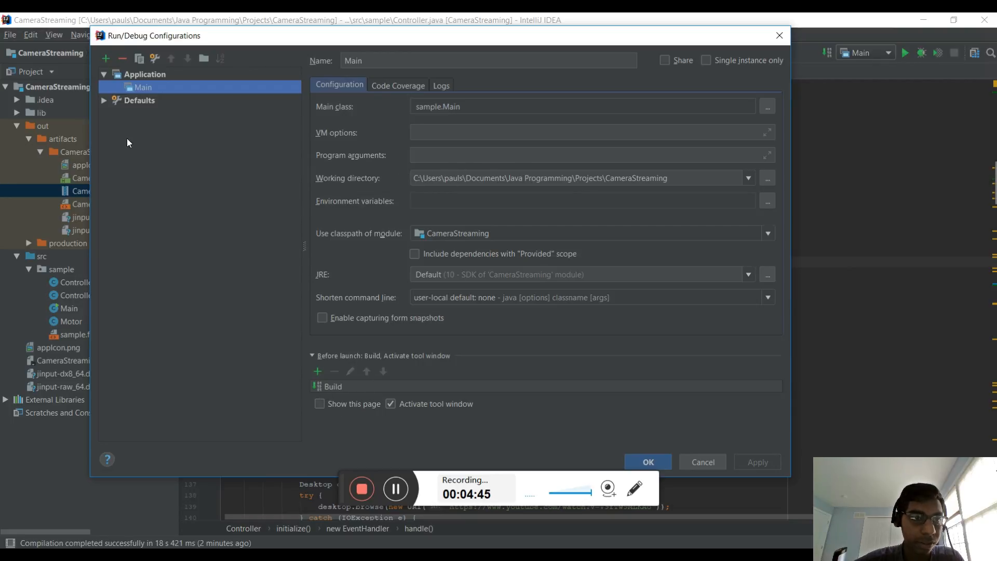
mouse_move(106, 58)
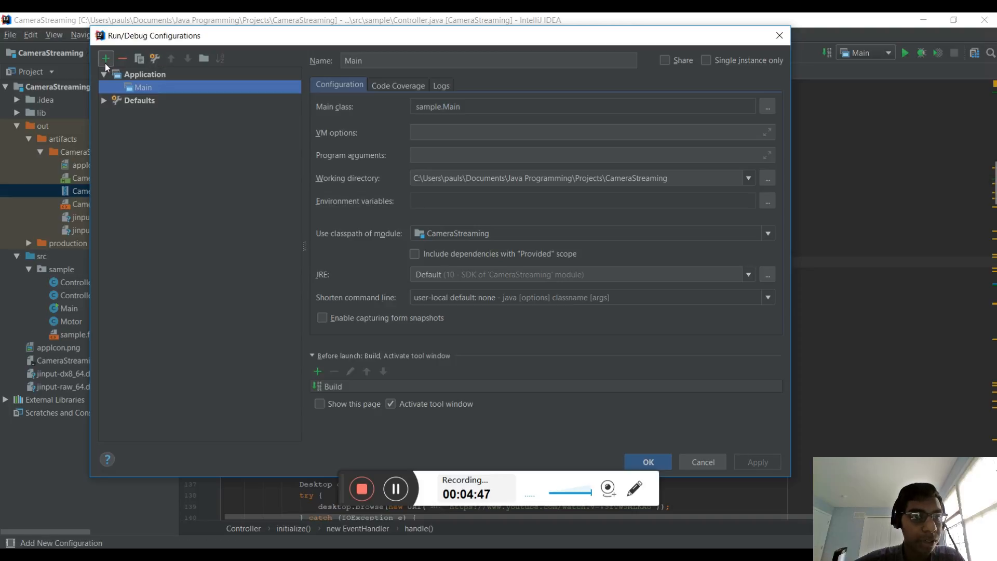
left_click(106, 59)
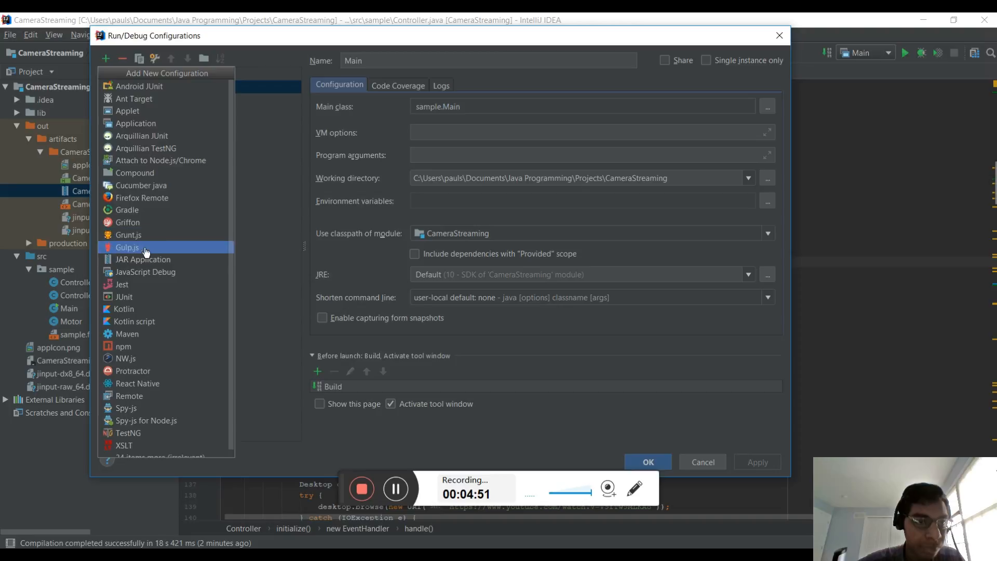
left_click(144, 259)
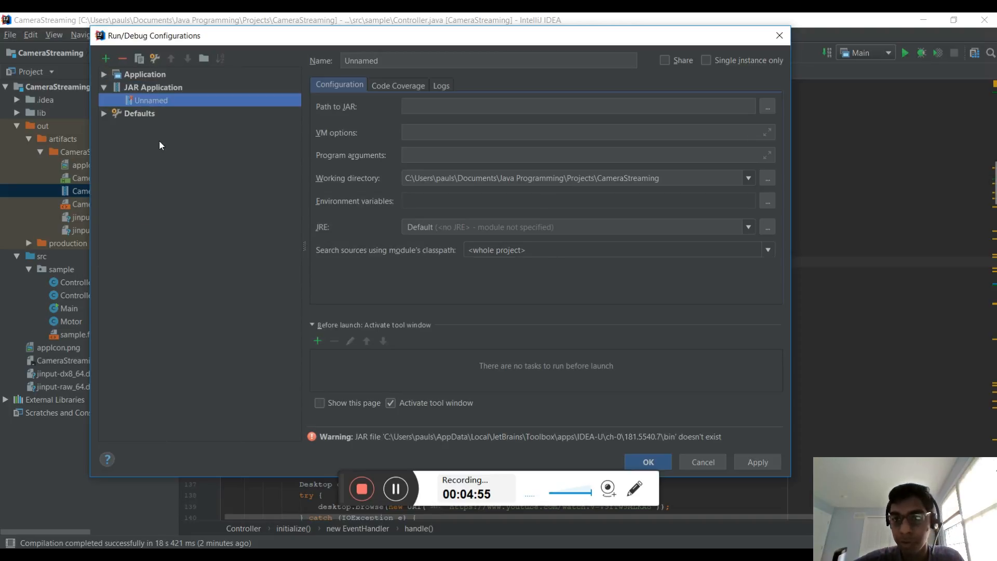
mouse_move(776, 108)
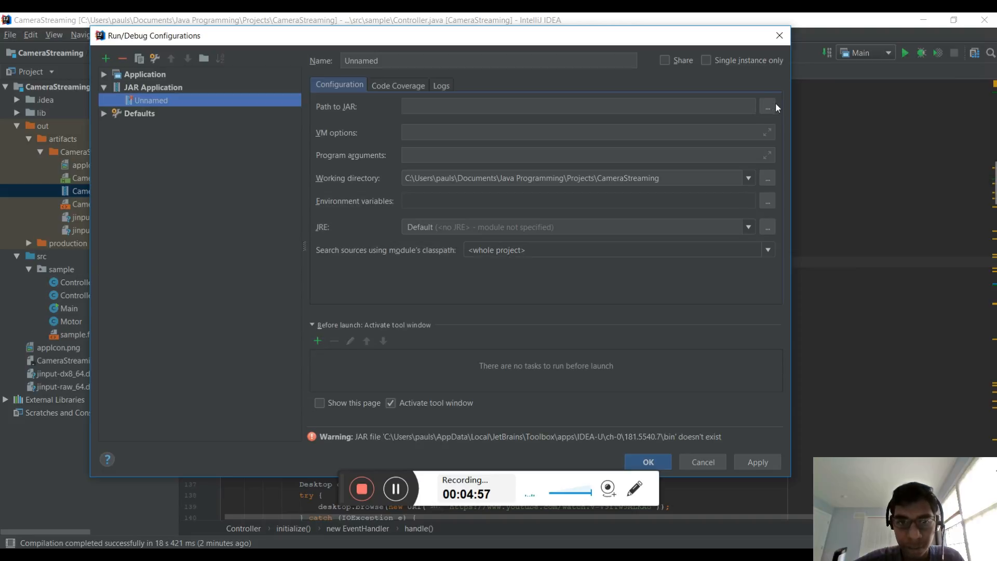
left_click(766, 106)
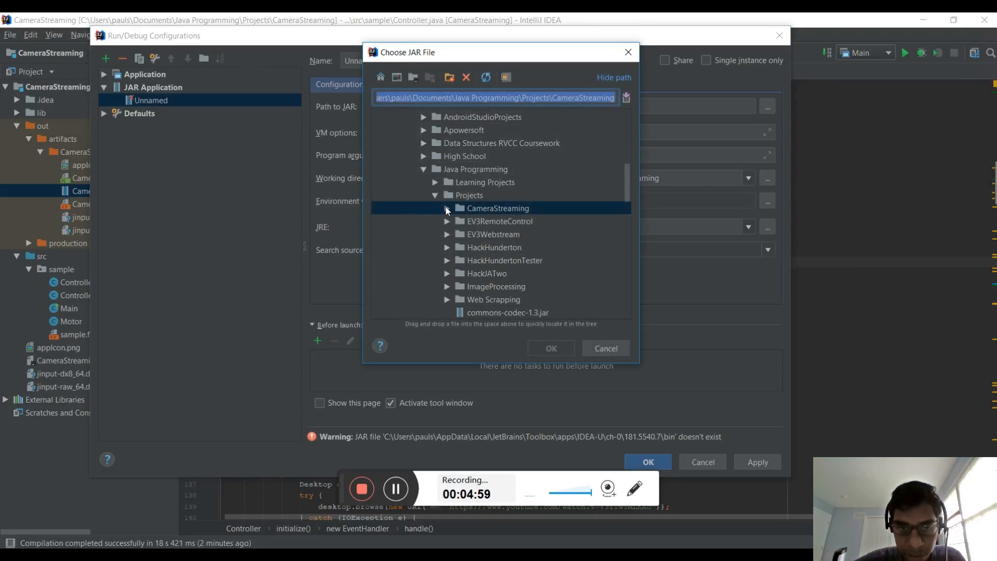
left_click(447, 208)
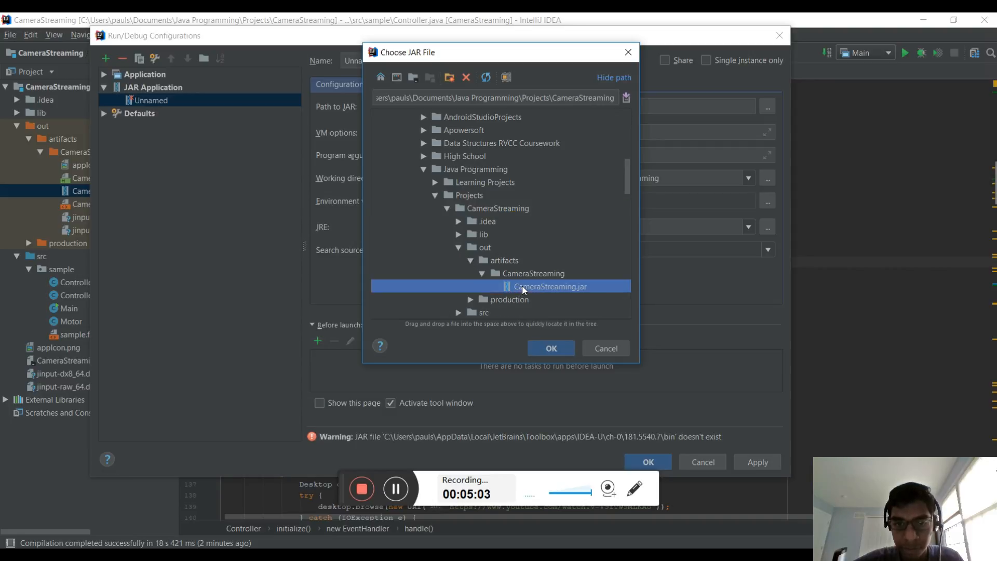
left_click(549, 348)
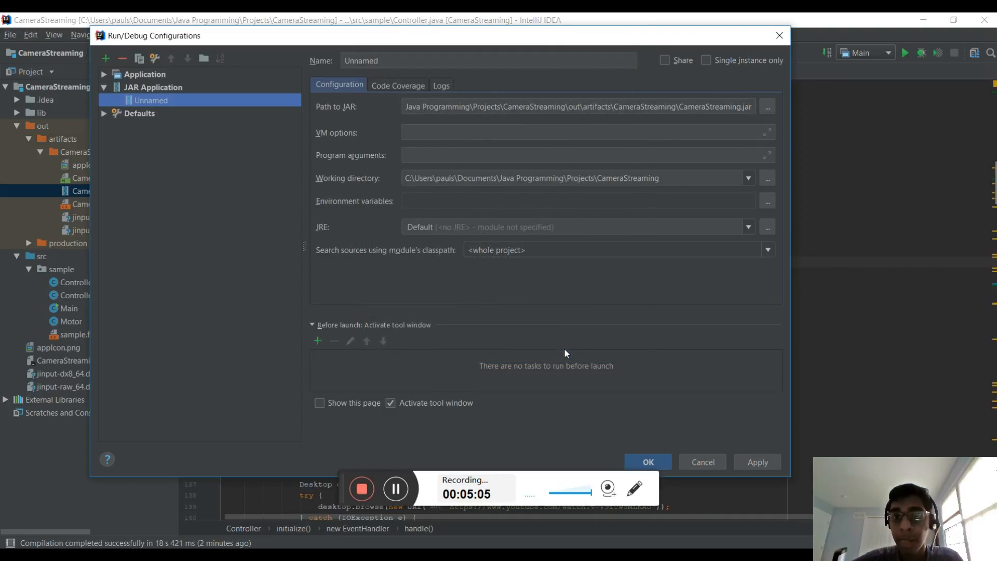
mouse_move(735, 147)
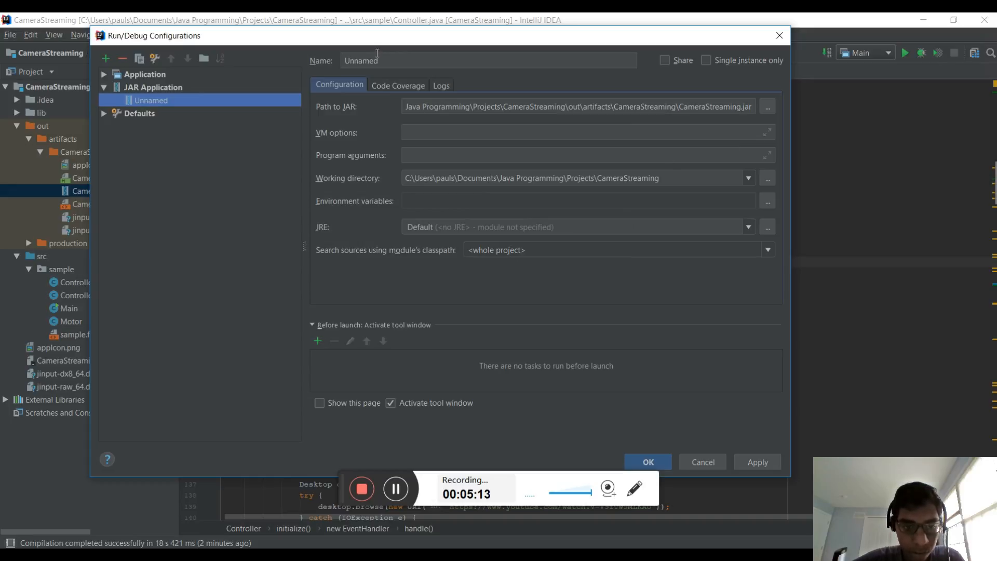
Add a Before launch Build Artifacts step for the CameraStreaming artifact and save the configuration
left_click(318, 341)
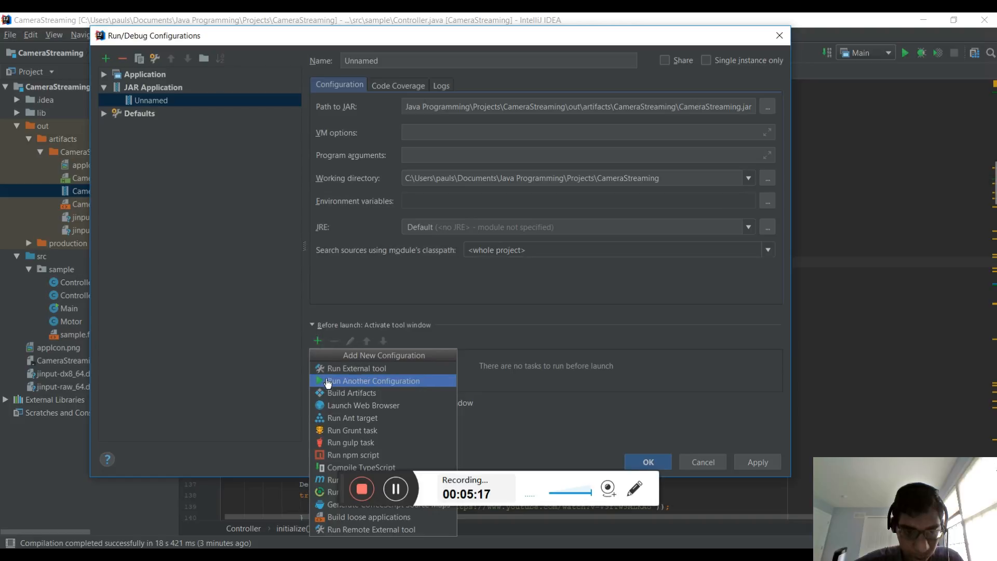
mouse_move(330, 391)
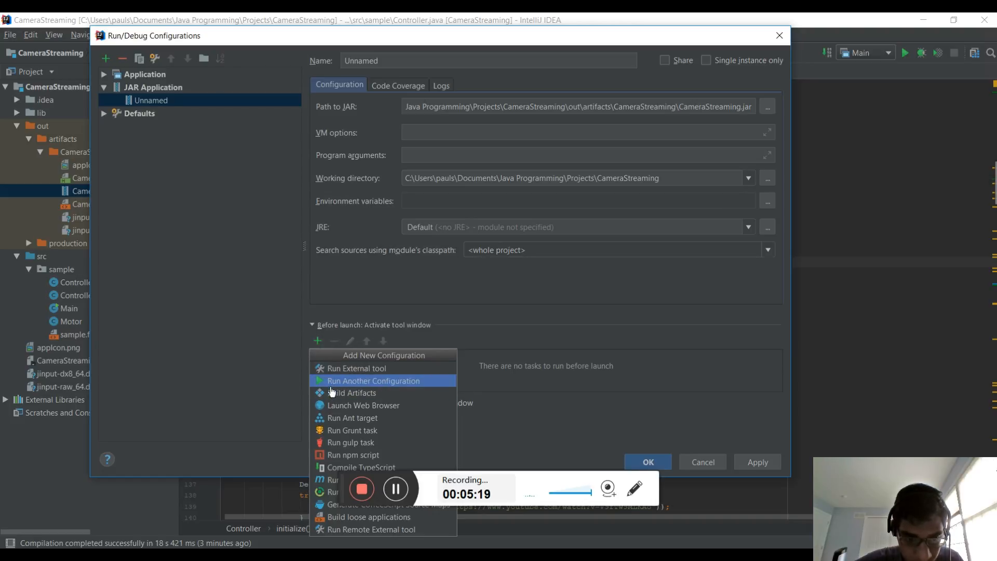
mouse_move(341, 398)
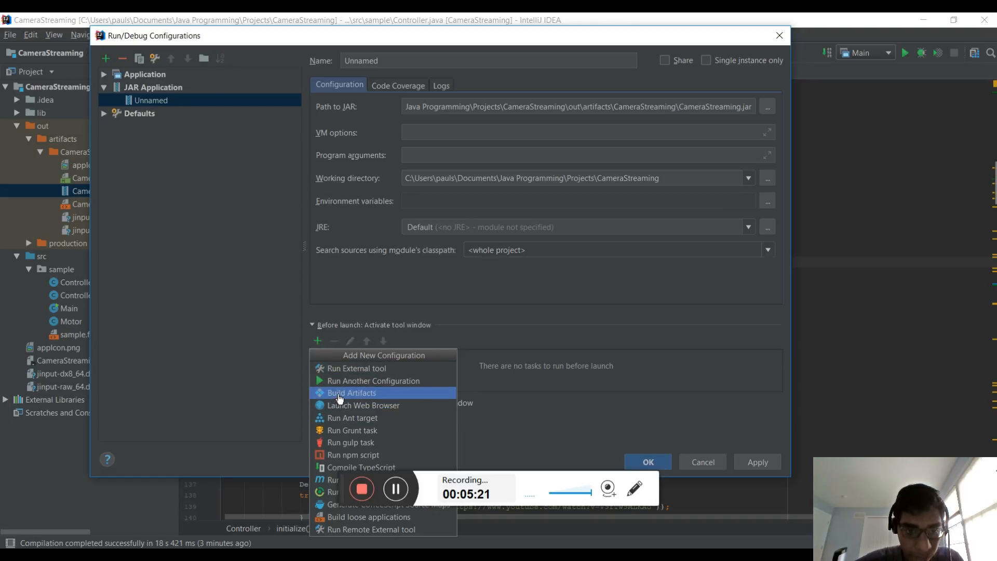
left_click(351, 393)
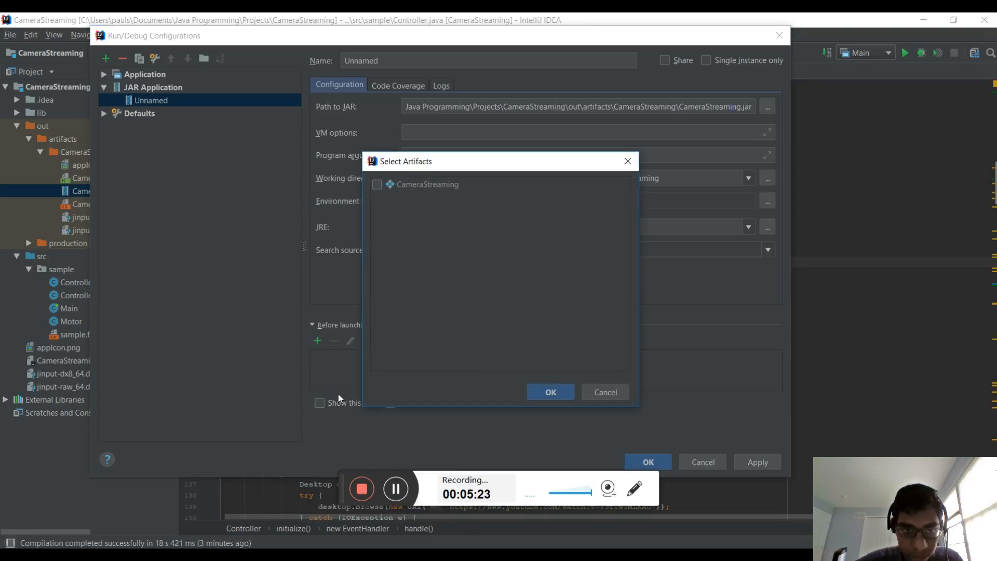
left_click(377, 184)
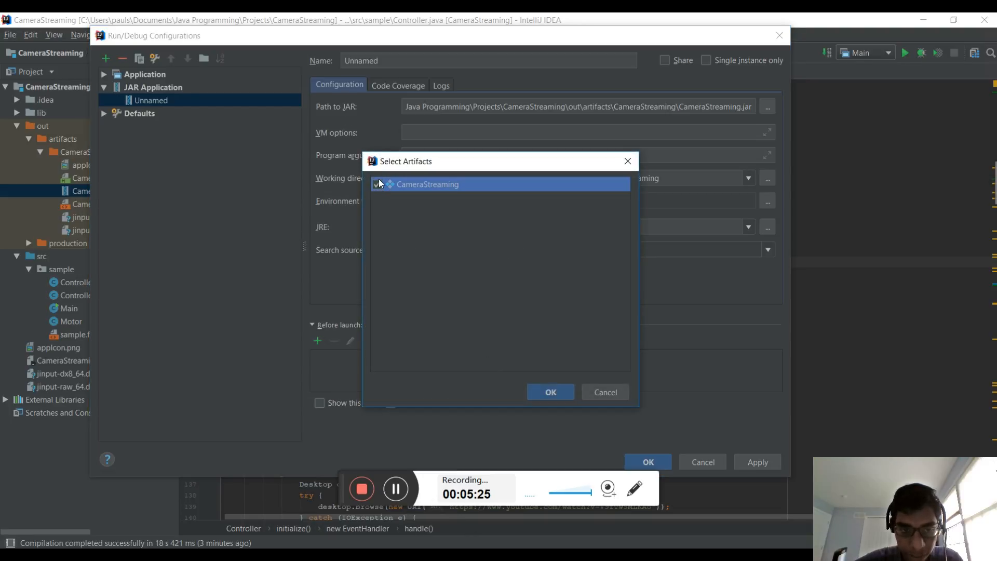
left_click(550, 392)
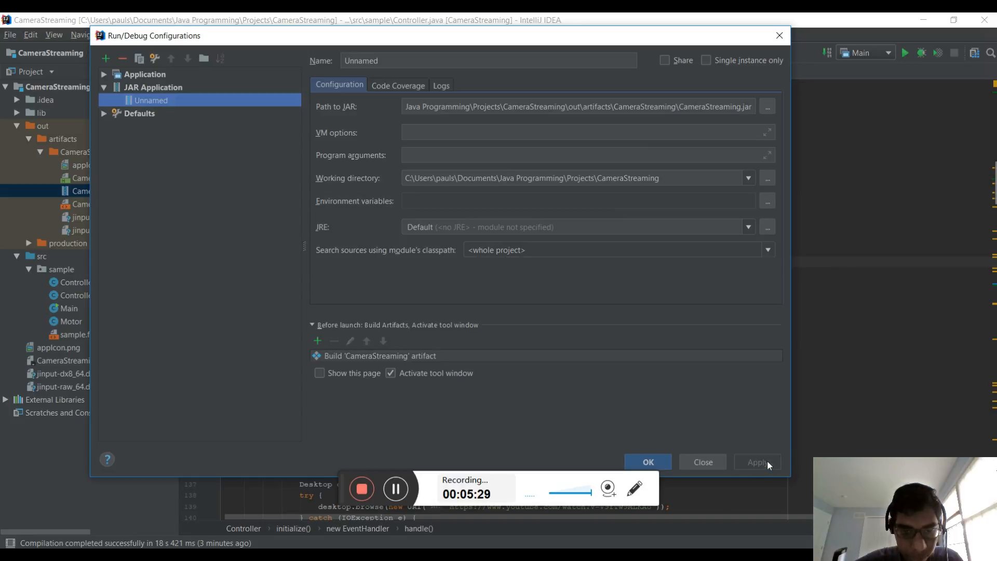
mouse_move(546, 460)
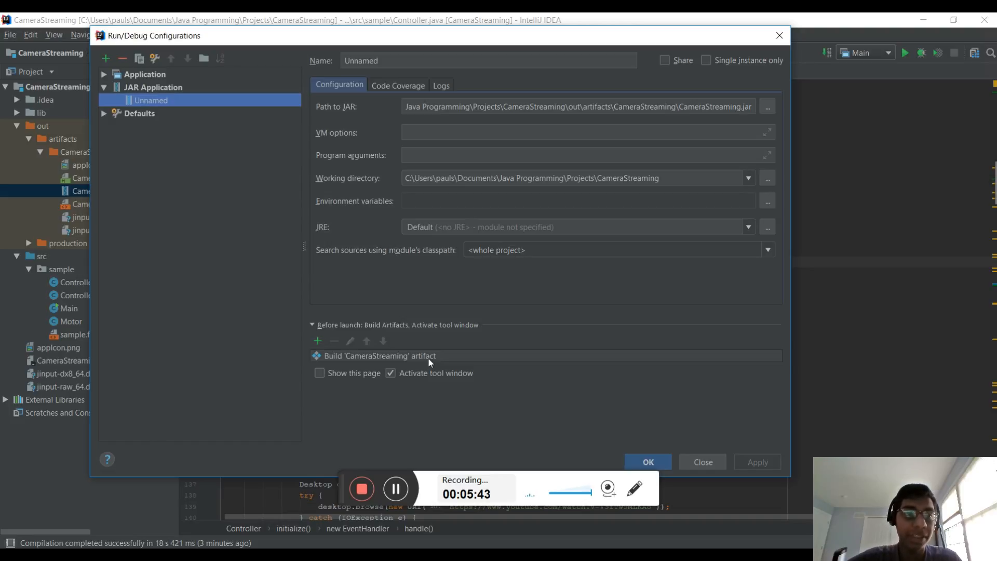
mouse_move(266, 119)
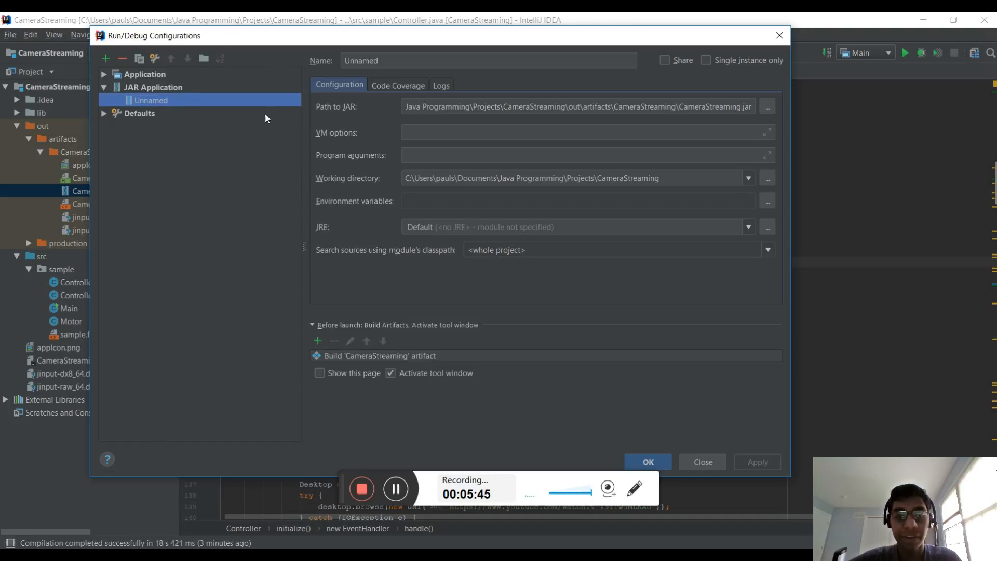
mouse_move(455, 314)
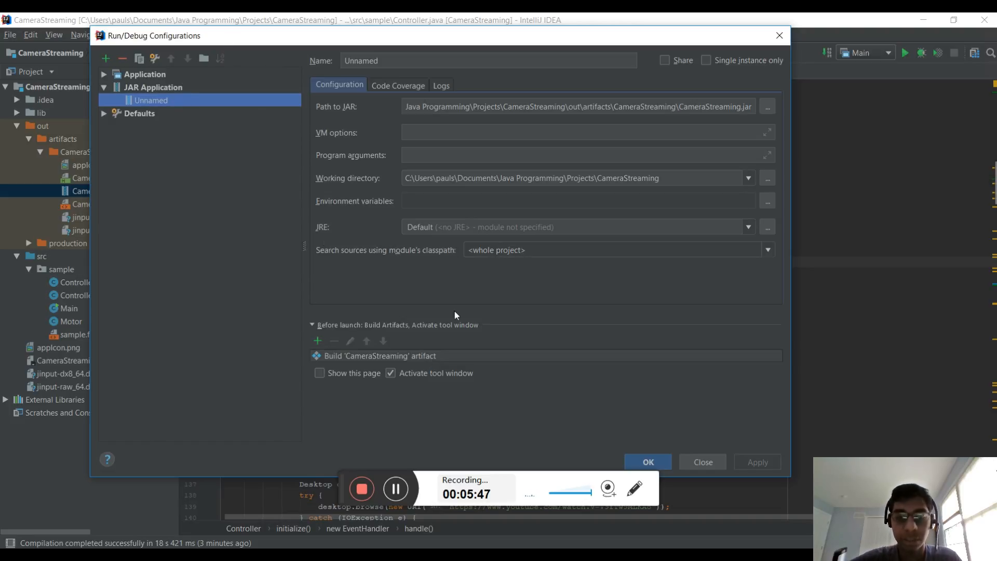
mouse_move(648, 461)
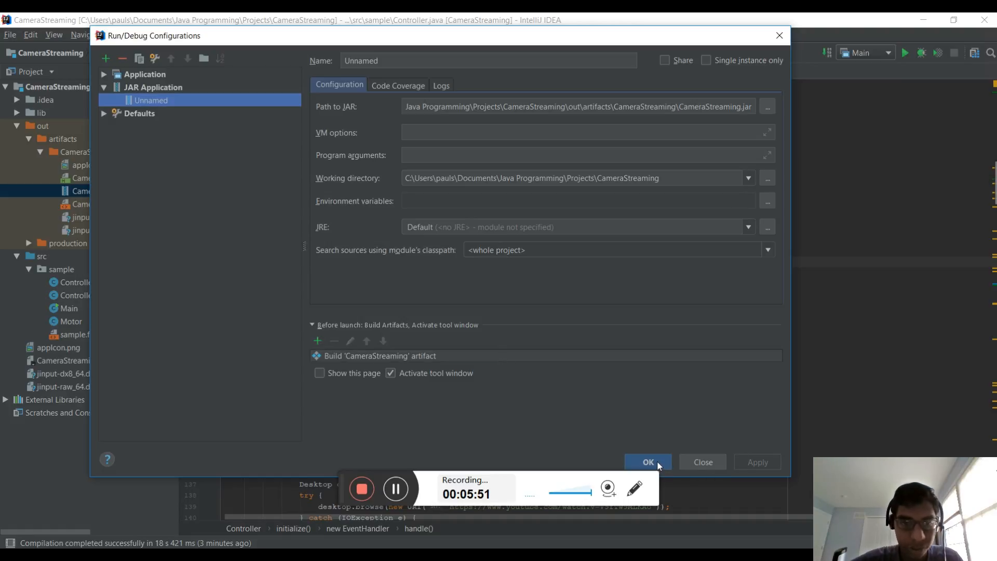
left_click(647, 461)
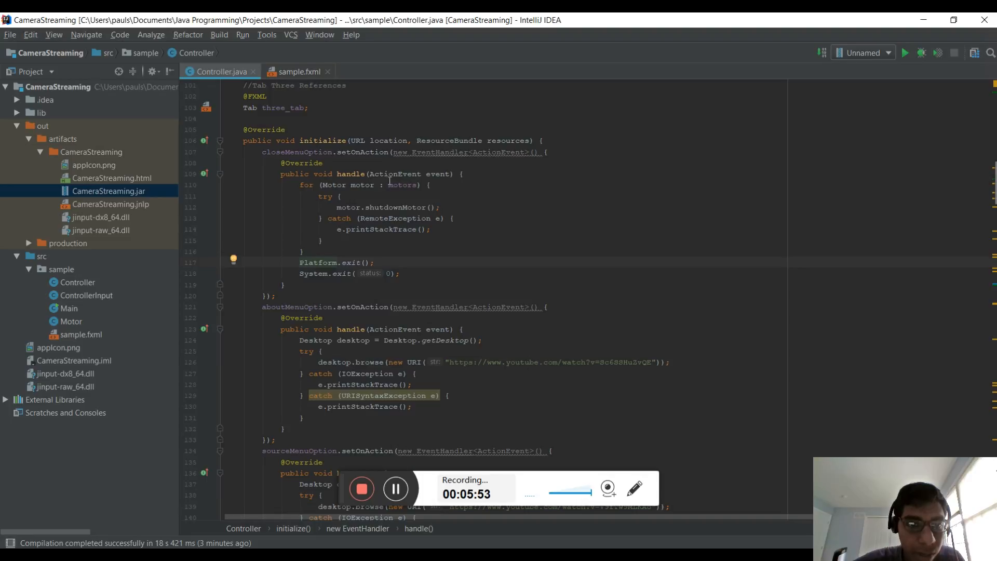
Run the JAR configuration and close the launched EV3 Control Panel window
scroll("up", 3)
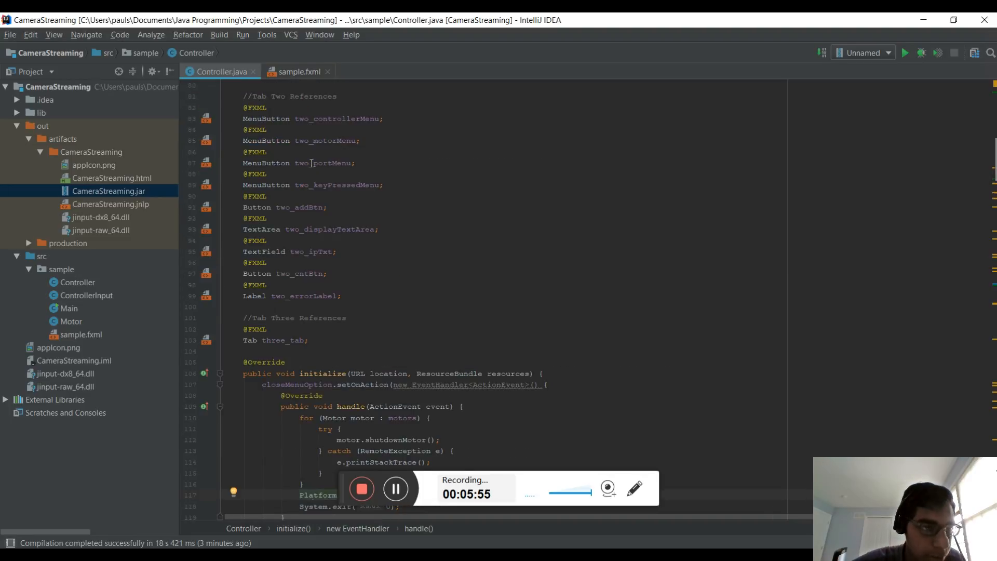
mouse_move(18, 113)
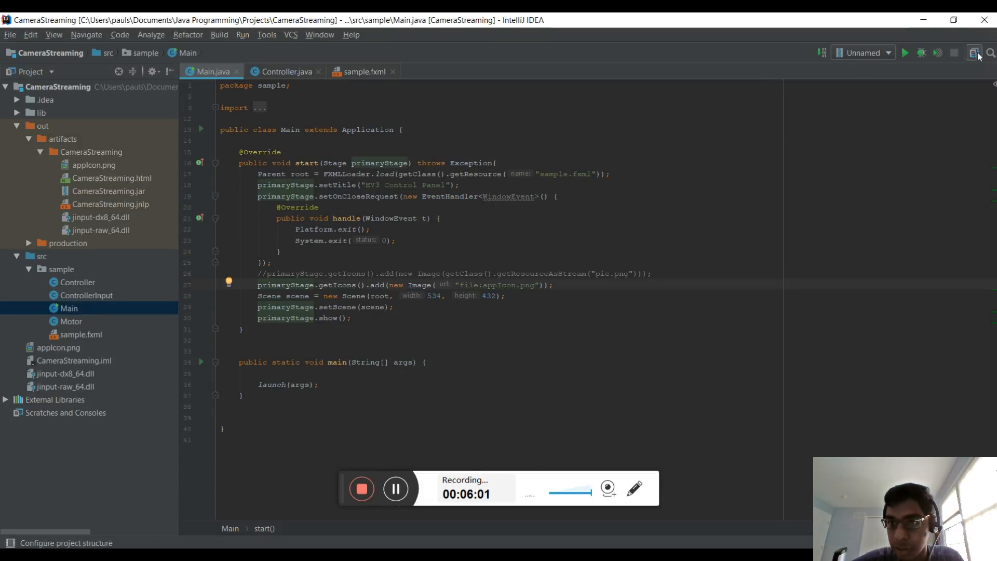
left_click(862, 53)
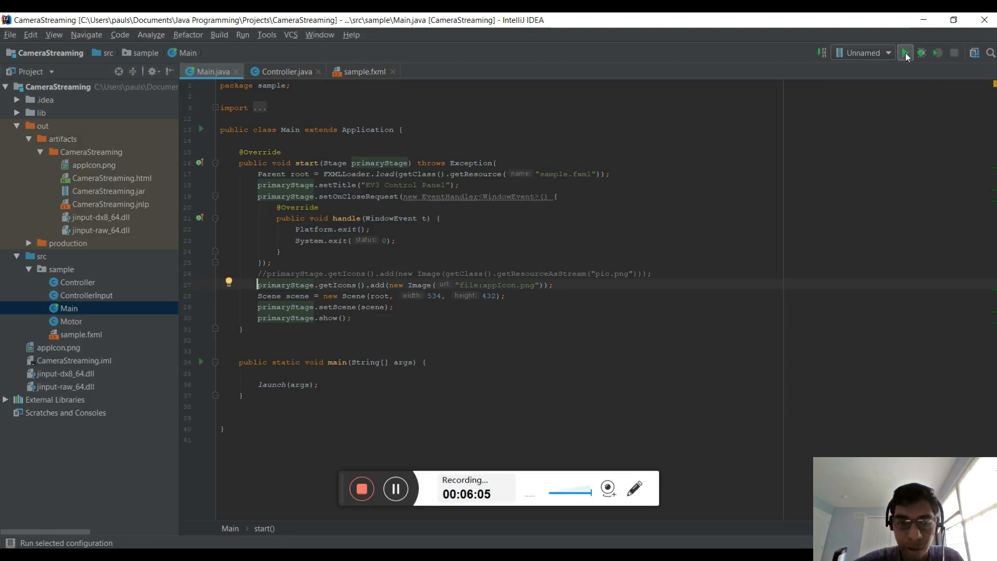
left_click(905, 53)
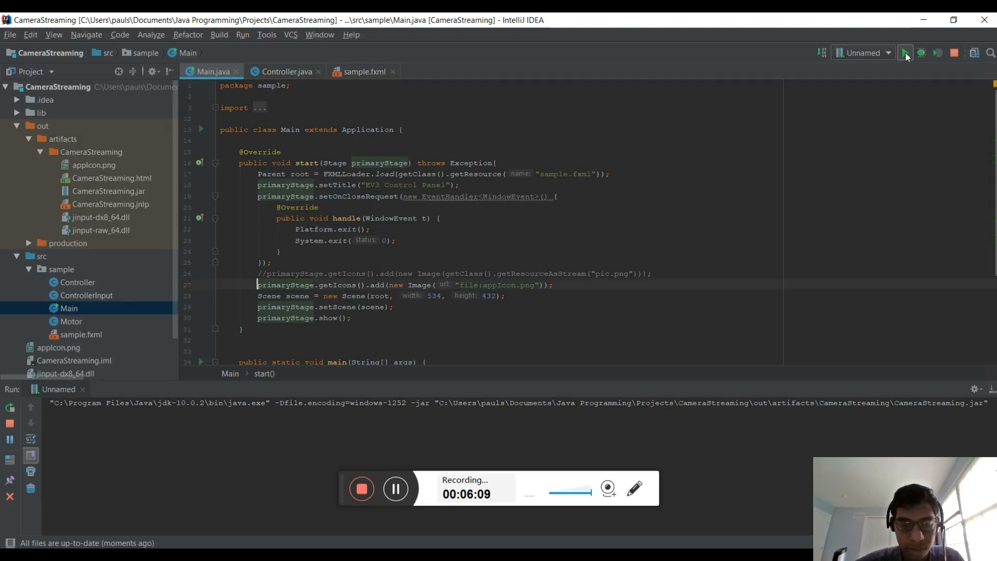
left_click(905, 53)
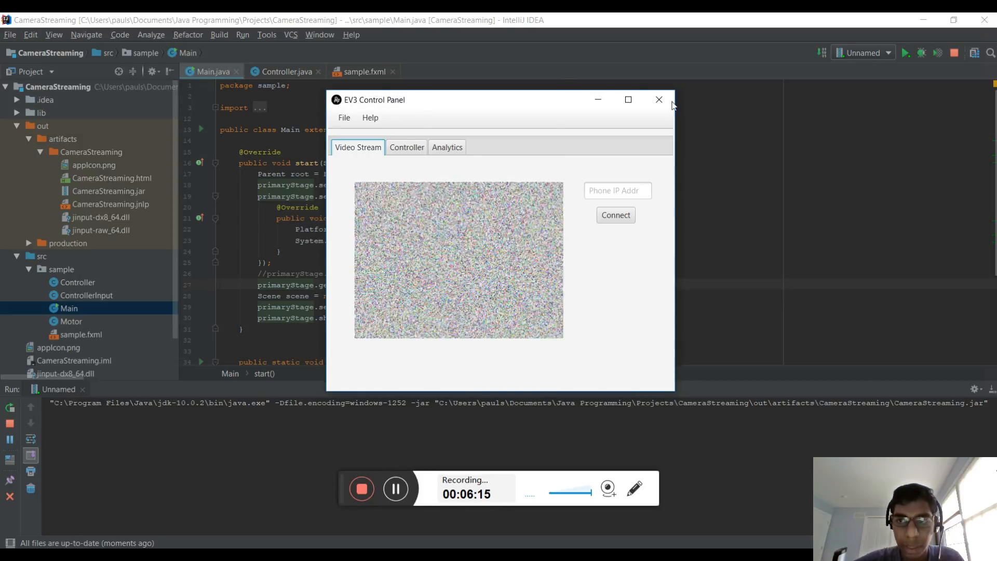
left_click(659, 100)
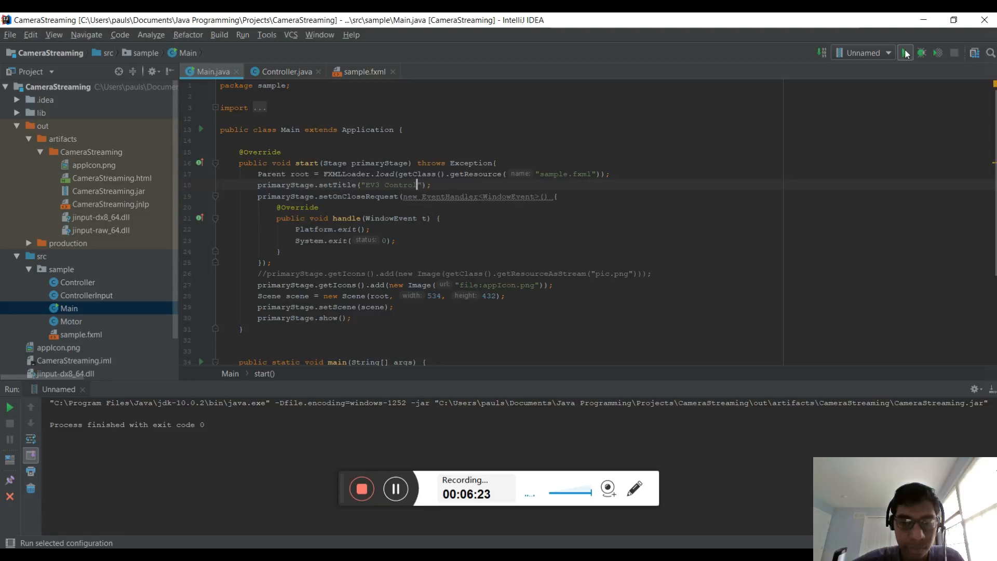
Rerun after changing setTitle to "EV3 Control" so the artifact rebuilds and the retitled window opens
left_click(906, 53)
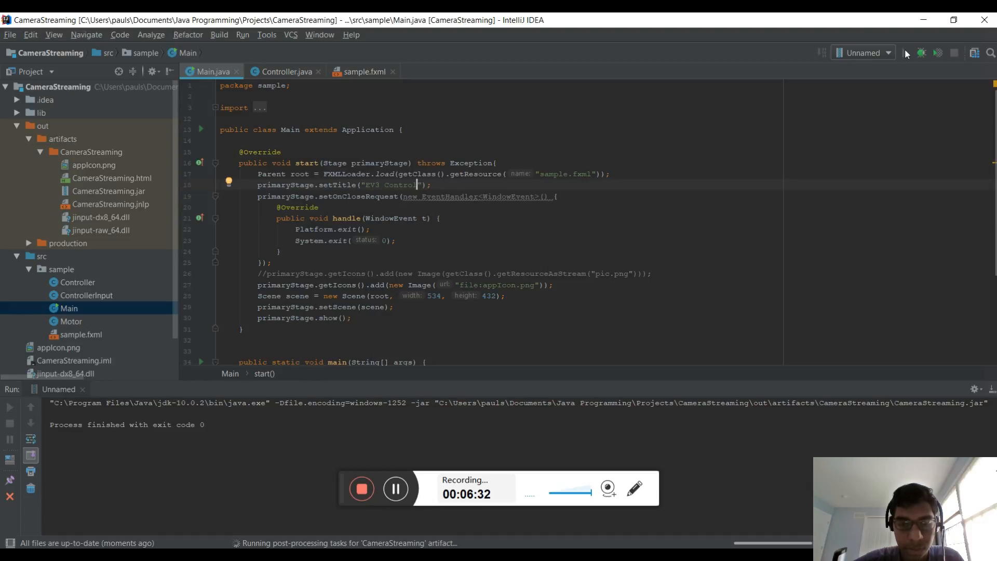
mouse_move(591, 542)
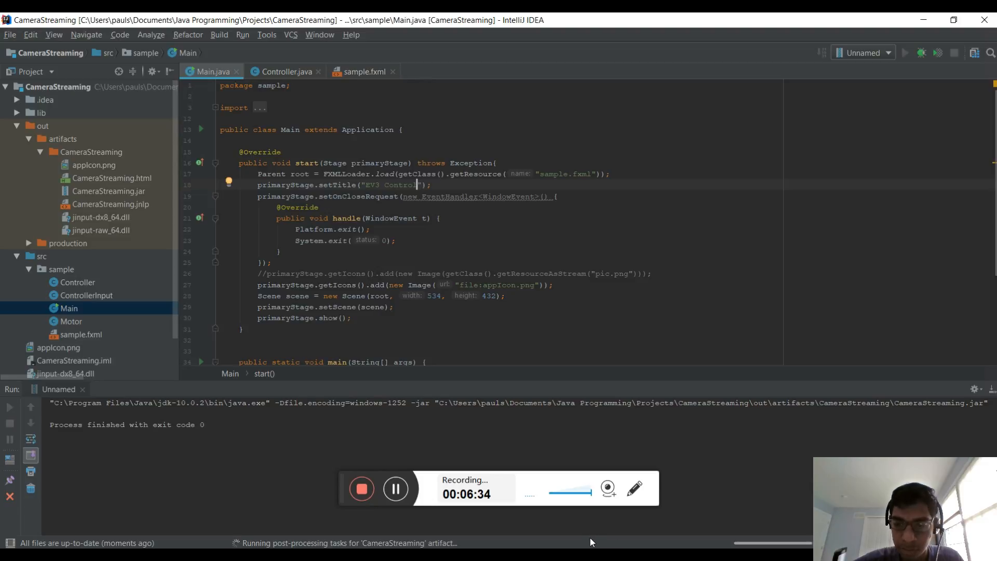
mouse_move(589, 542)
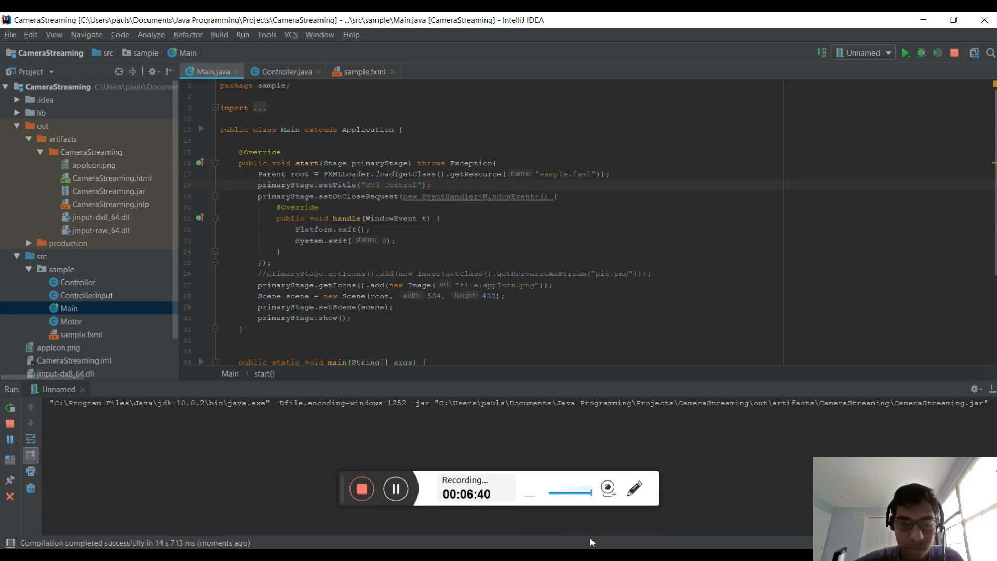
left_click(906, 53)
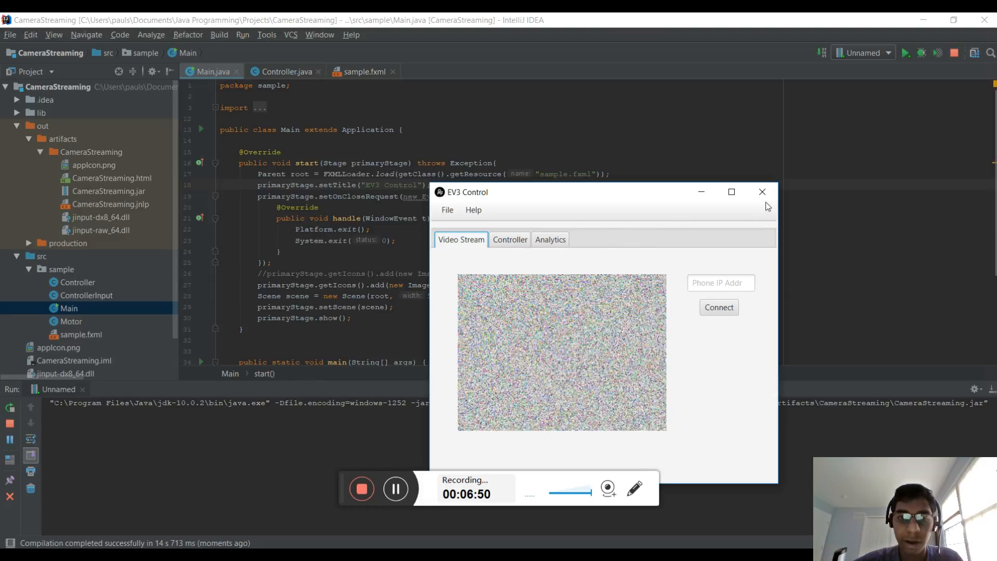
mouse_move(761, 191)
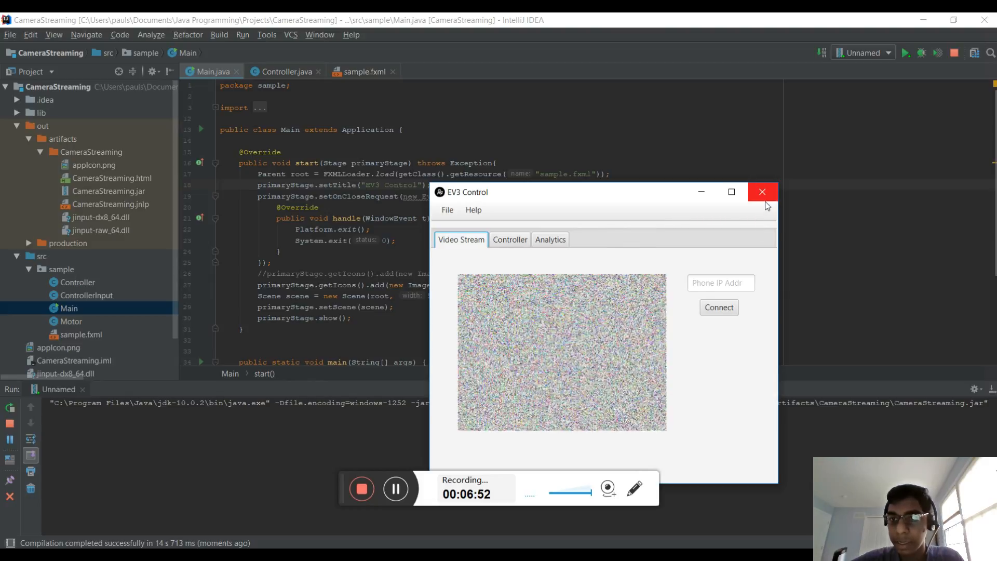
left_click(864, 53)
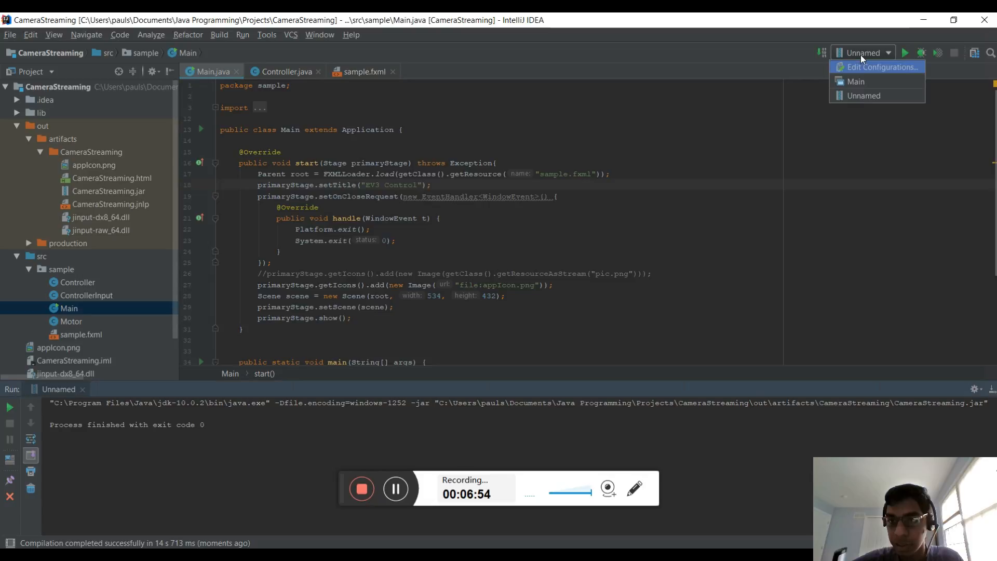
In Edit Configurations, review the JAR configuration's build step and select Application > Main
left_click(880, 67)
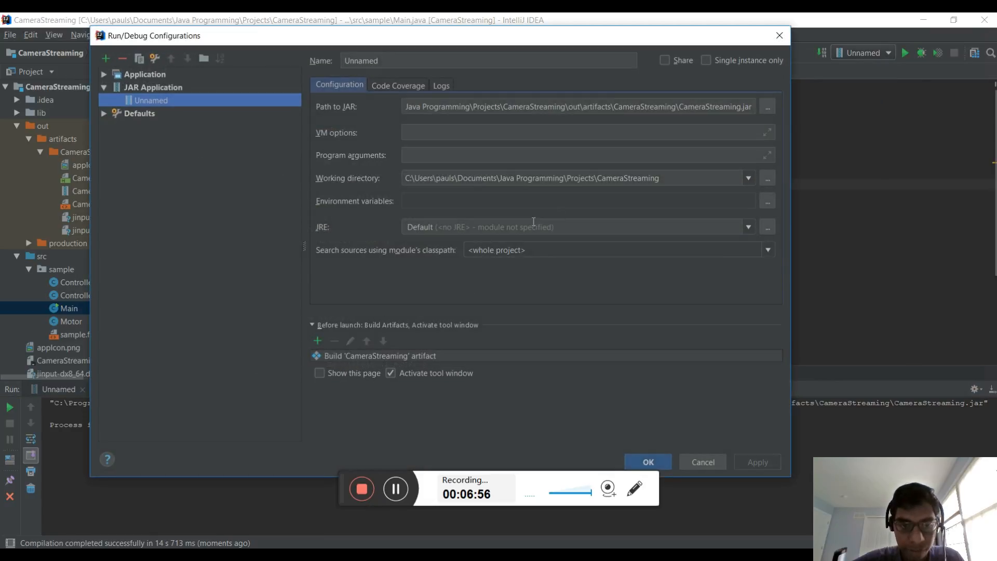
left_click(375, 355)
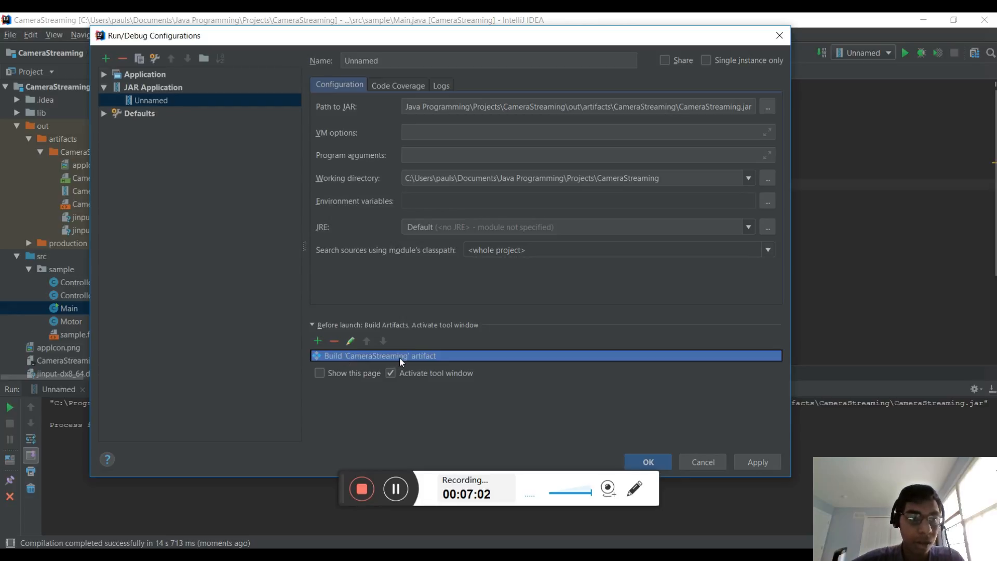
mouse_move(137, 91)
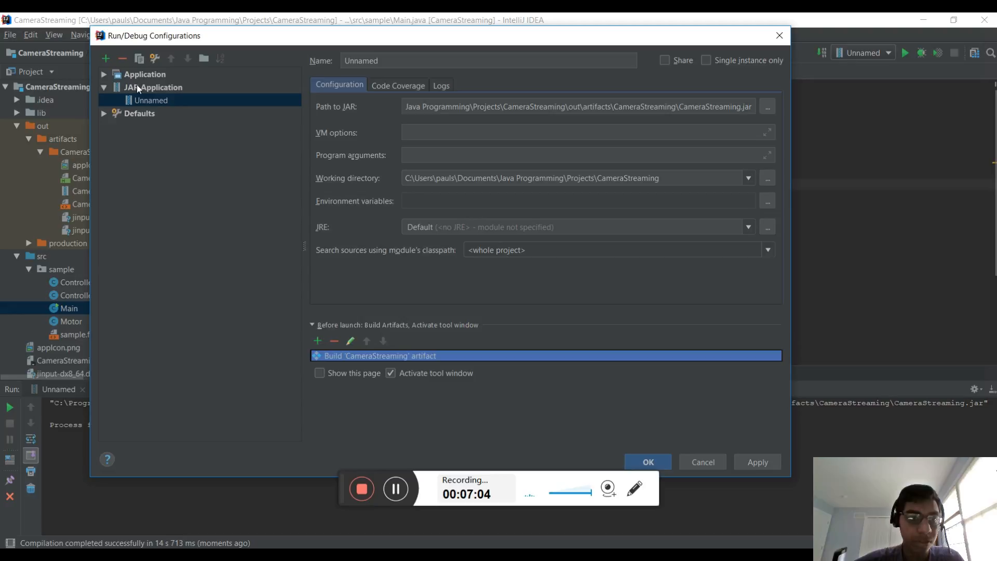
left_click(154, 87)
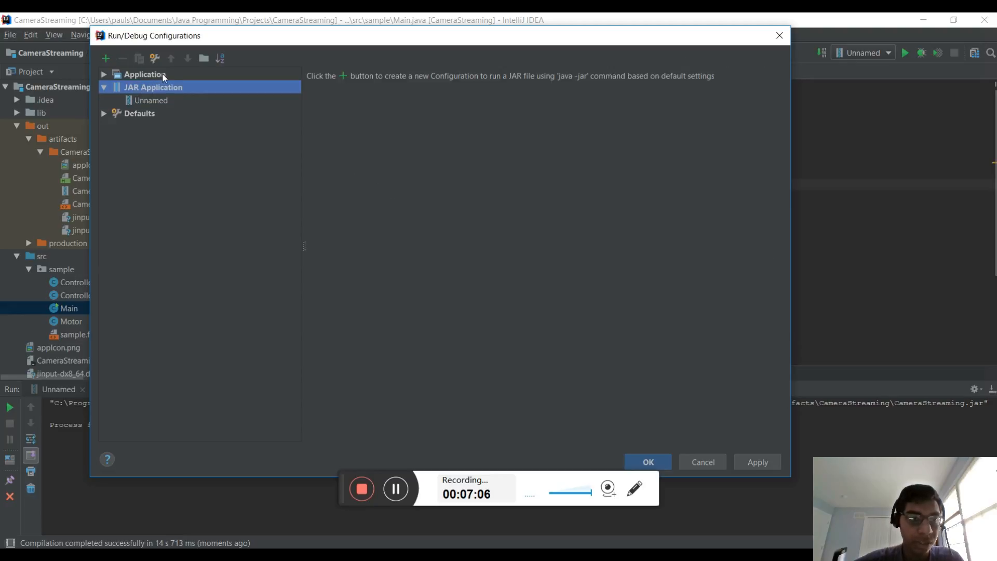
left_click(144, 73)
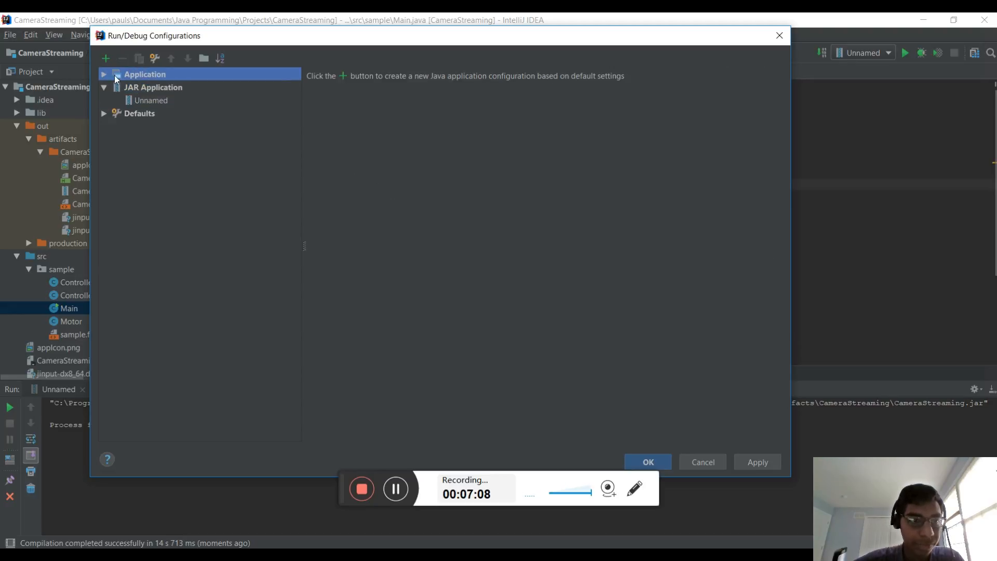
left_click(103, 74)
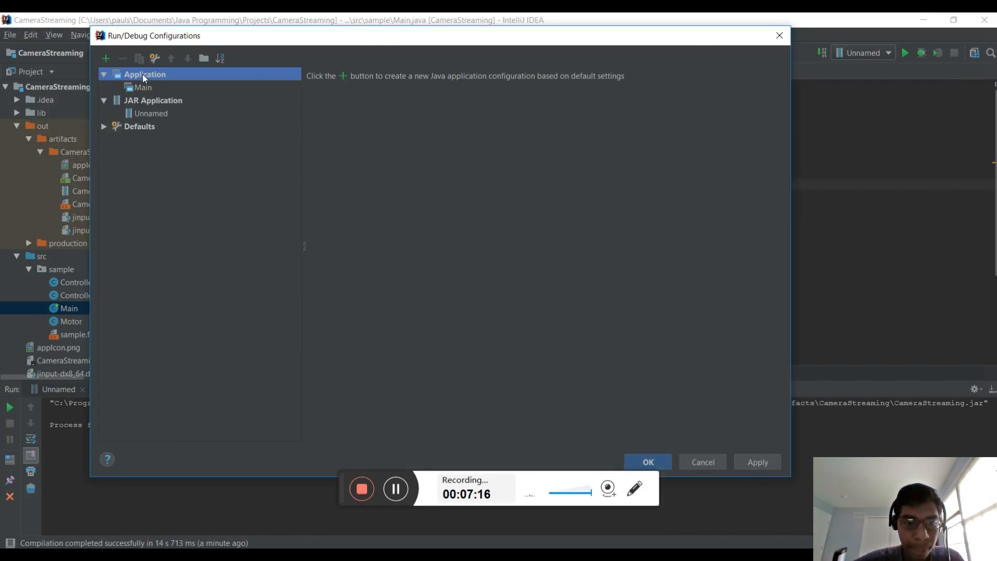
left_click(143, 87)
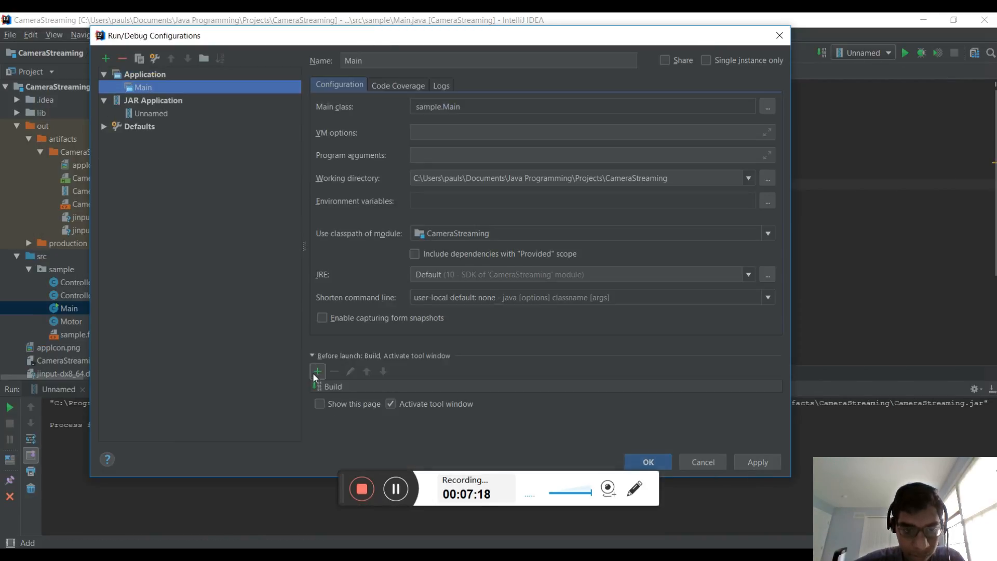
Add a Before launch Build Artifacts step for CameraStreaming to Main and apply the change
left_click(318, 371)
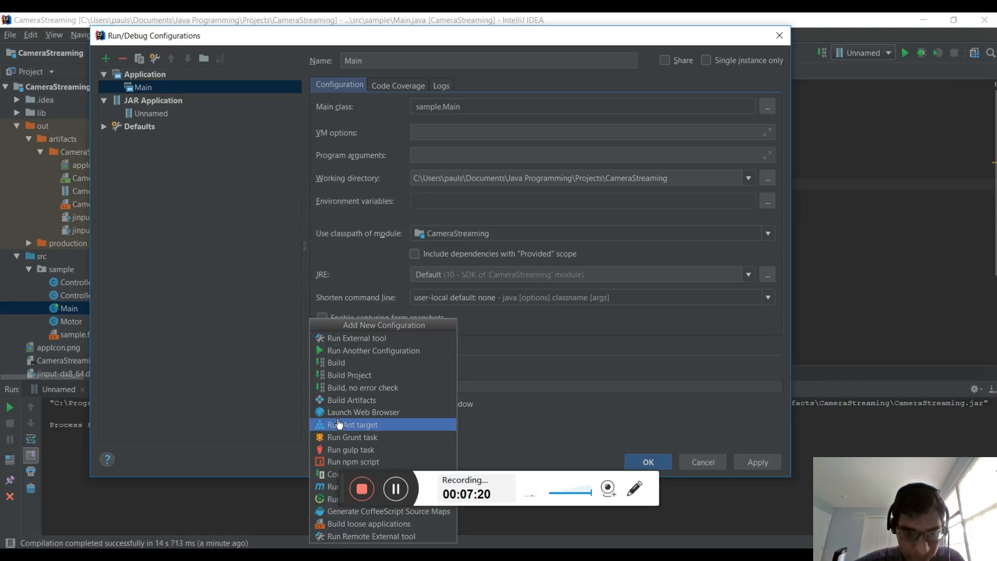
left_click(351, 400)
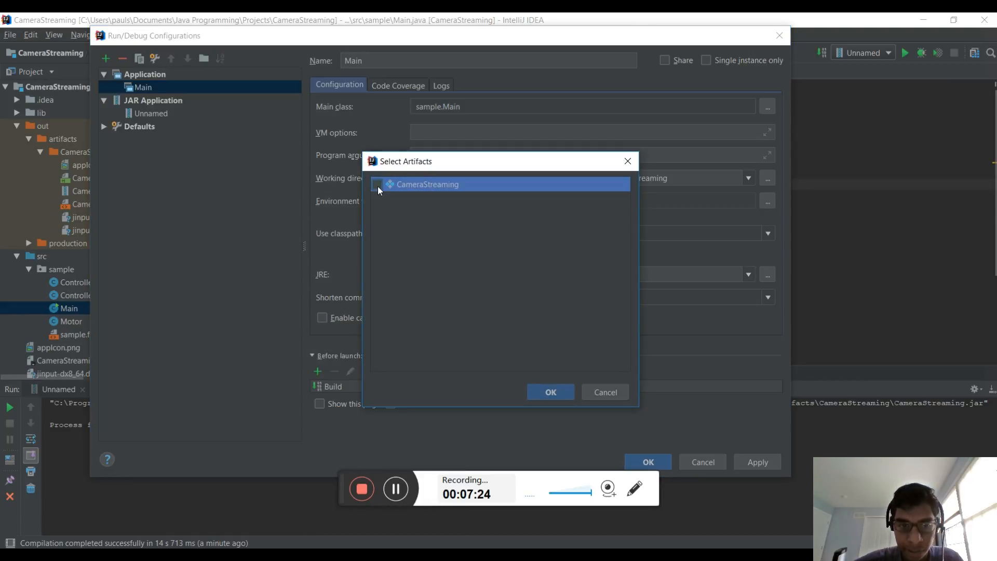
left_click(550, 392)
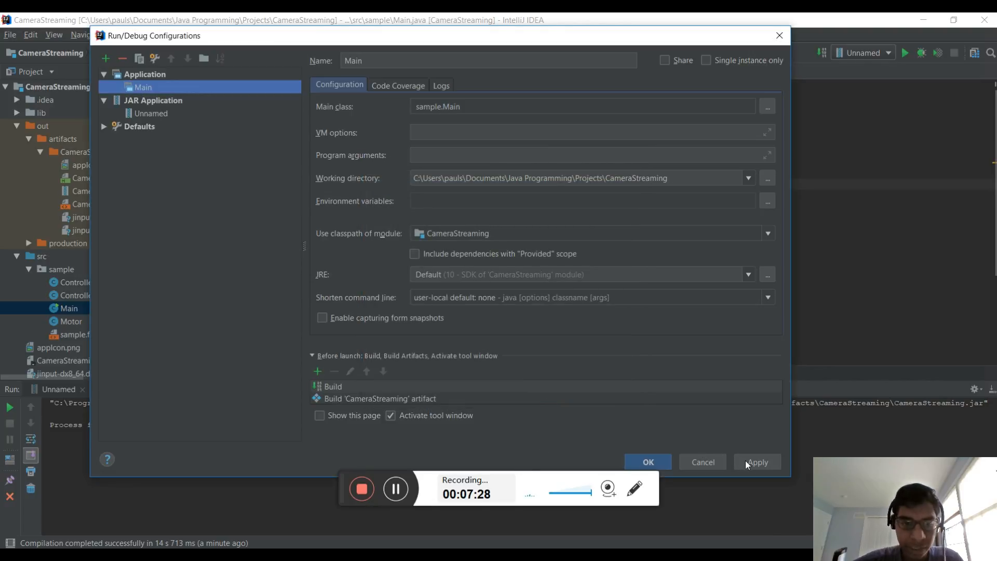
left_click(757, 462)
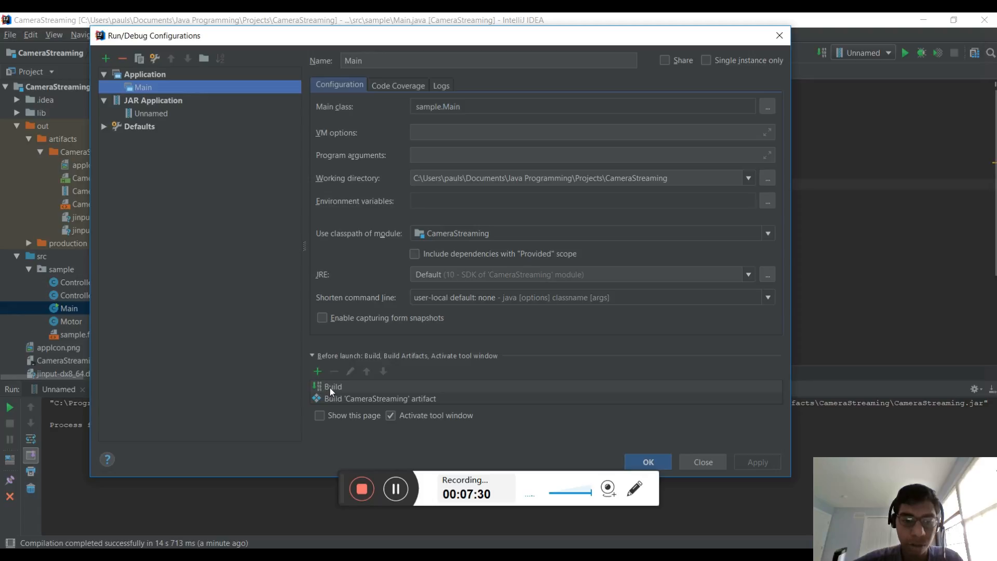
mouse_move(342, 404)
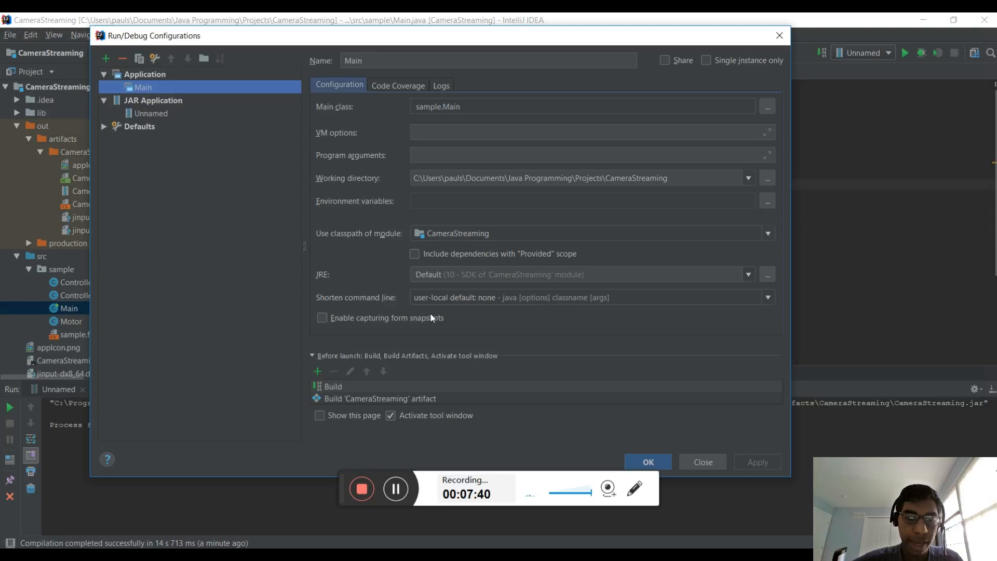
mouse_move(349, 386)
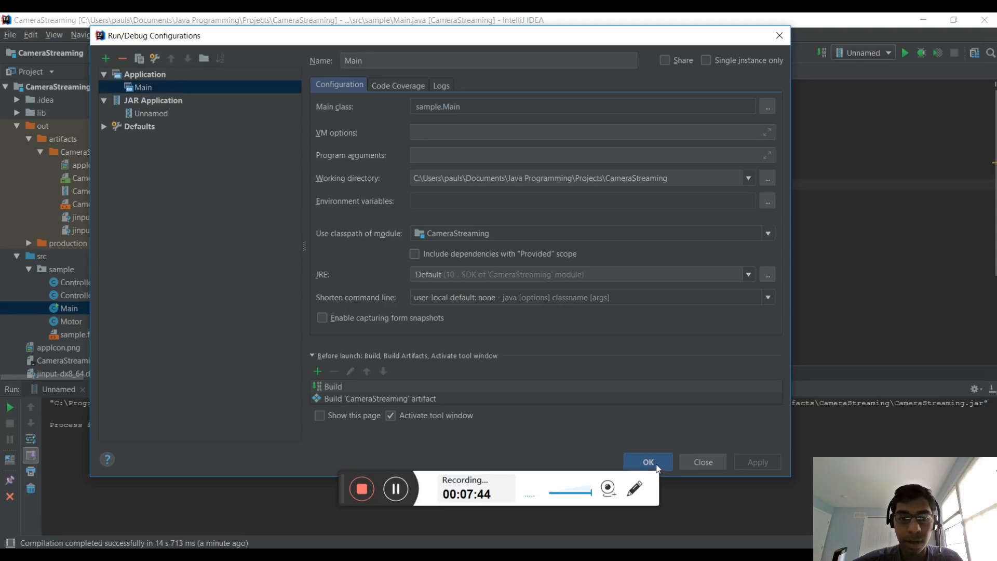
Confirm the Run/Debug Configurations dialog so Main becomes the chosen configuration
left_click(647, 461)
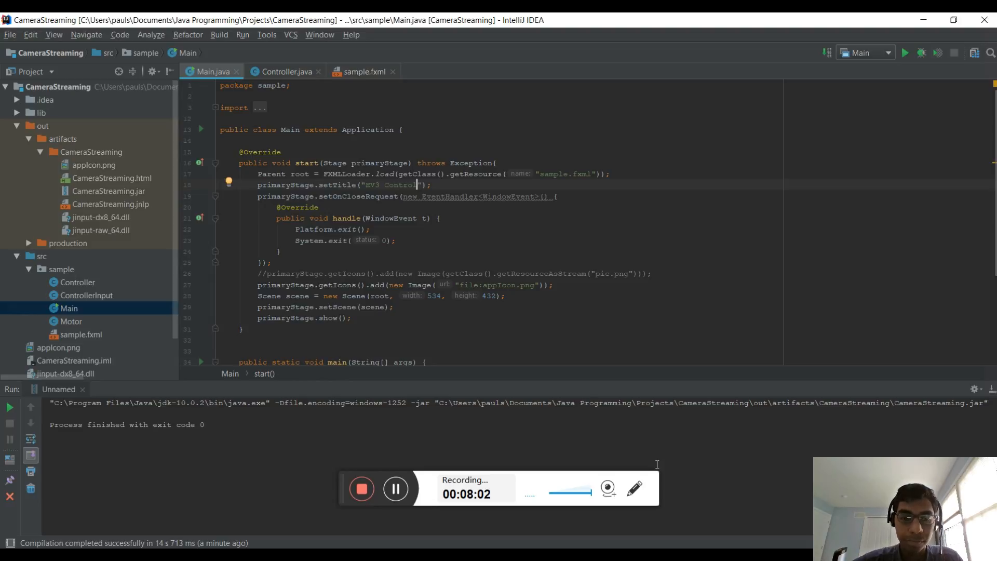
mouse_move(432, 472)
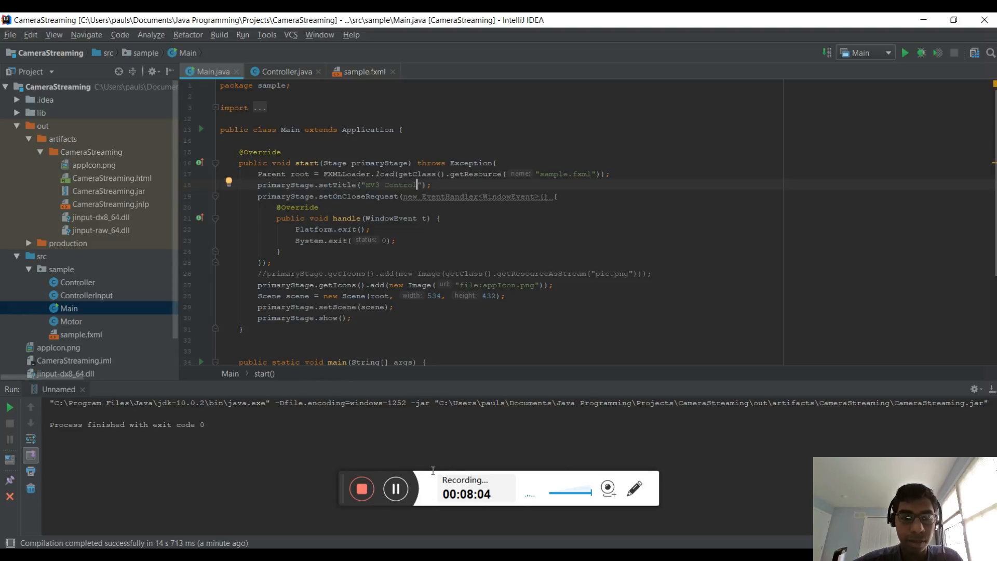